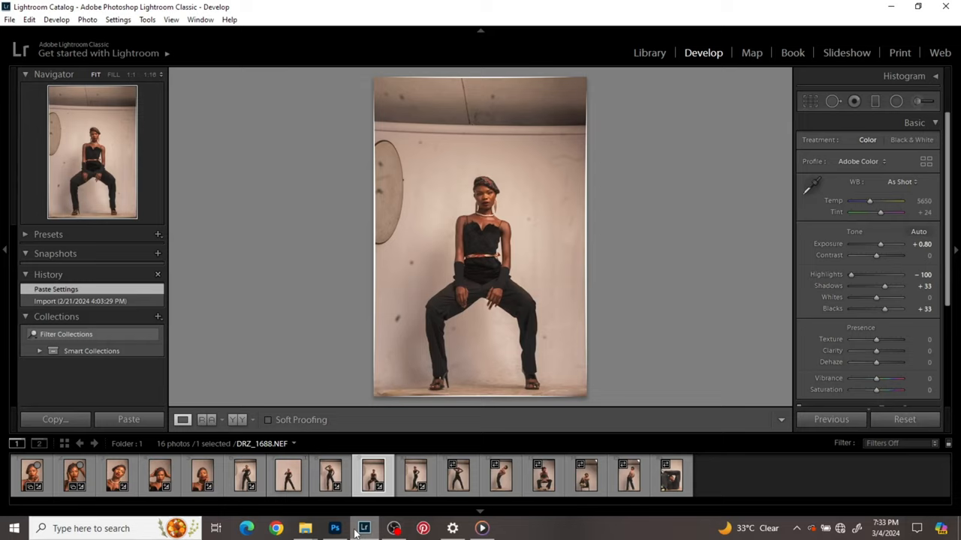
mouse_move(384, 446)
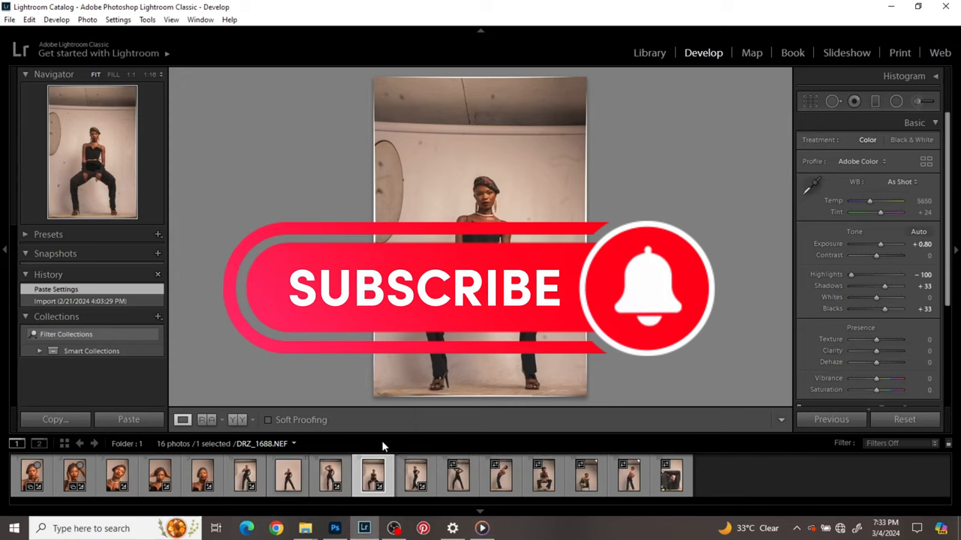
mouse_move(763, 306)
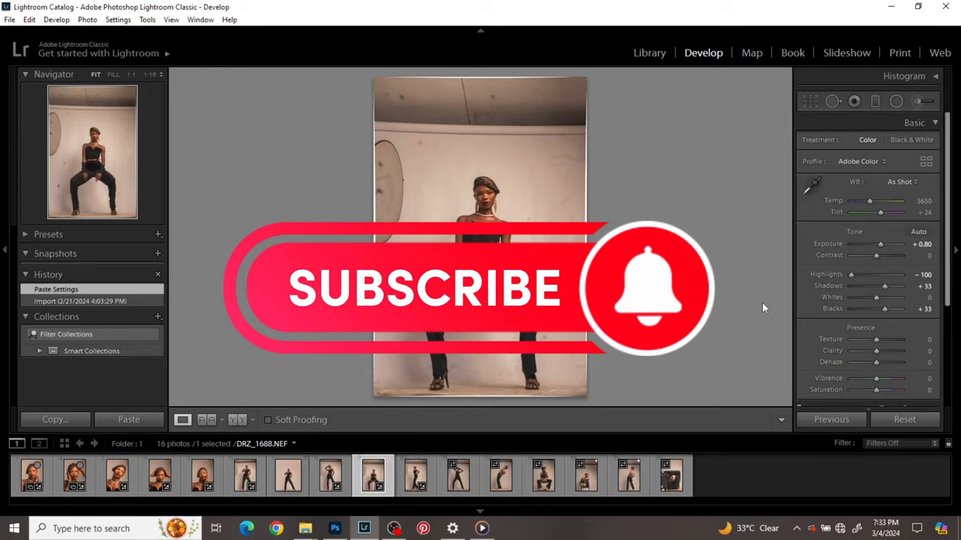
Step: Browse the View and Develop menus, leaving the File menu open
left_click(171, 20)
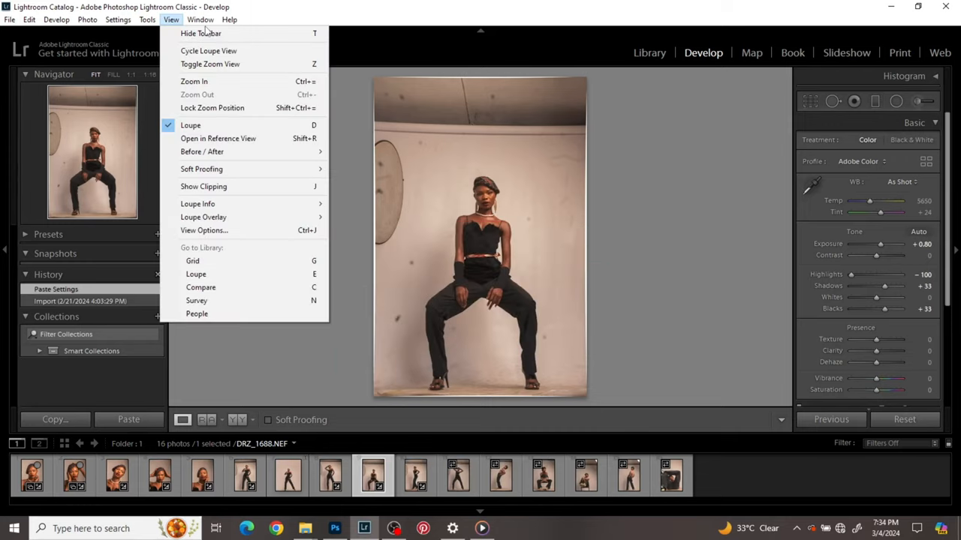
left_click(64, 19)
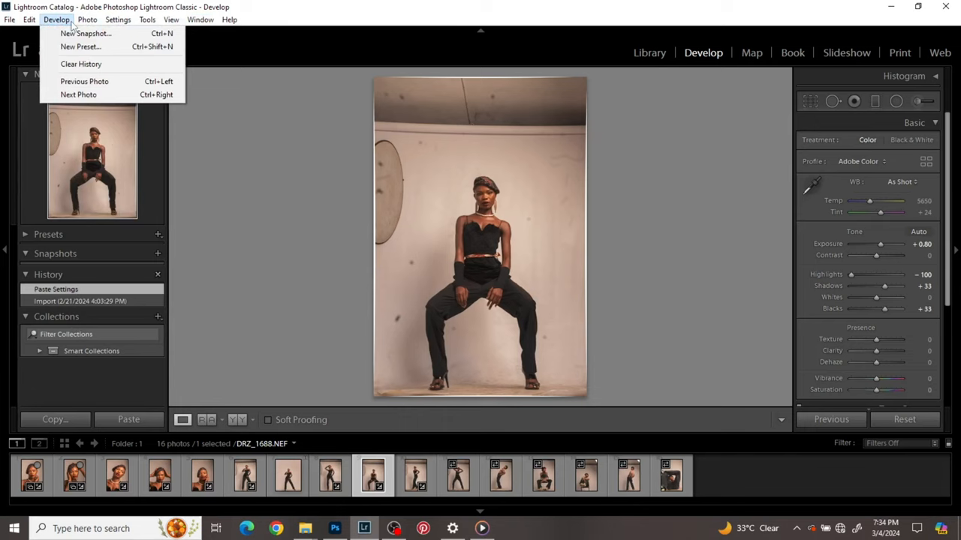
left_click(11, 19)
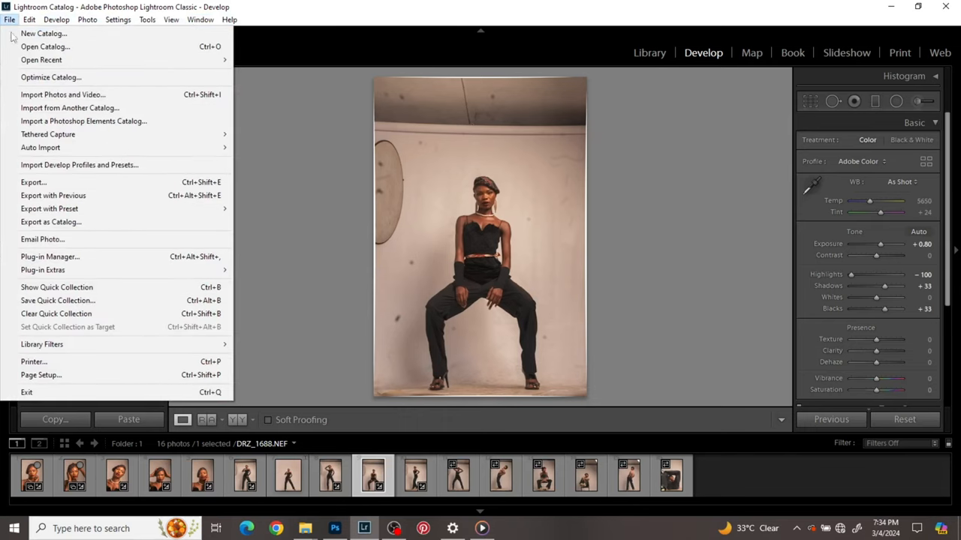
mouse_move(69, 383)
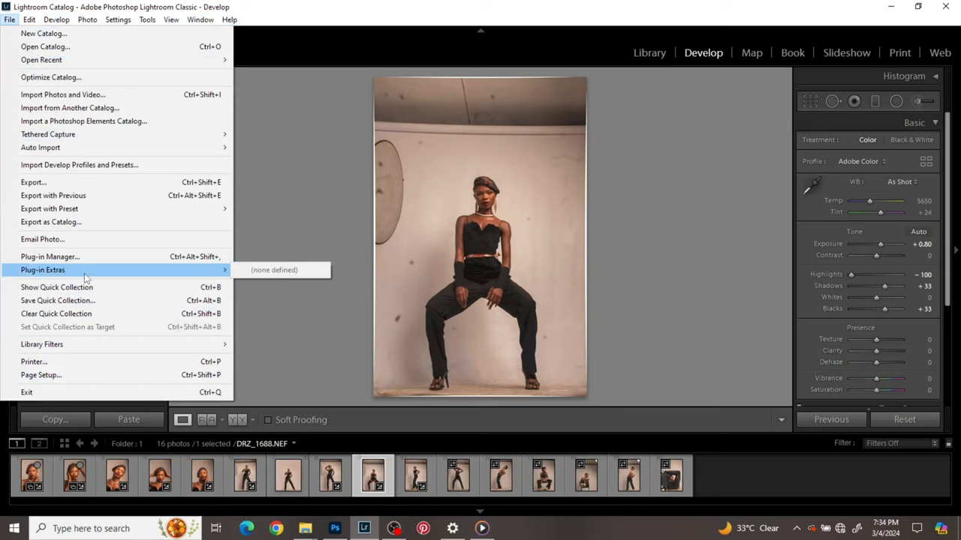
Step: Review External Editing preferences, keeping TIFF, Adobe RGB, 16 bits/component and 300 ppi for Photoshop
left_click(36, 21)
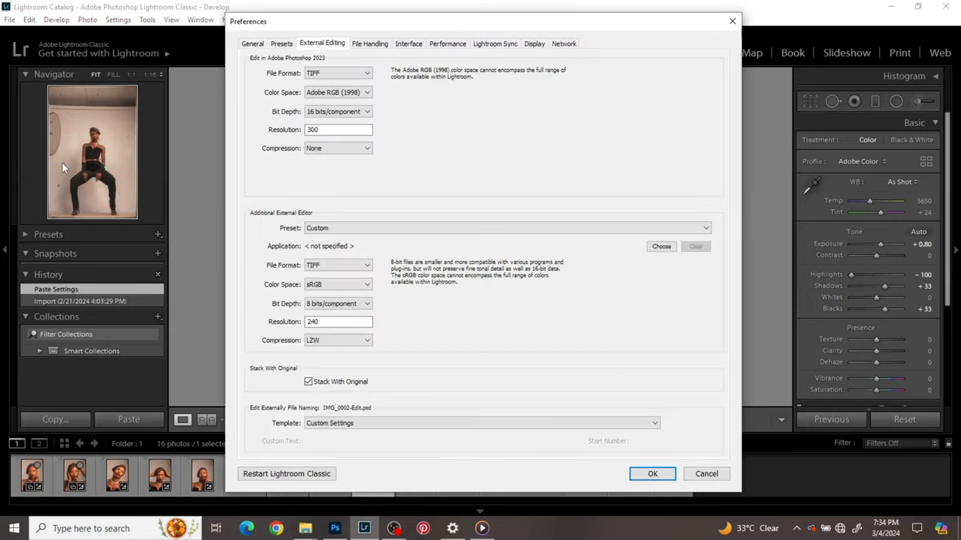
mouse_move(66, 143)
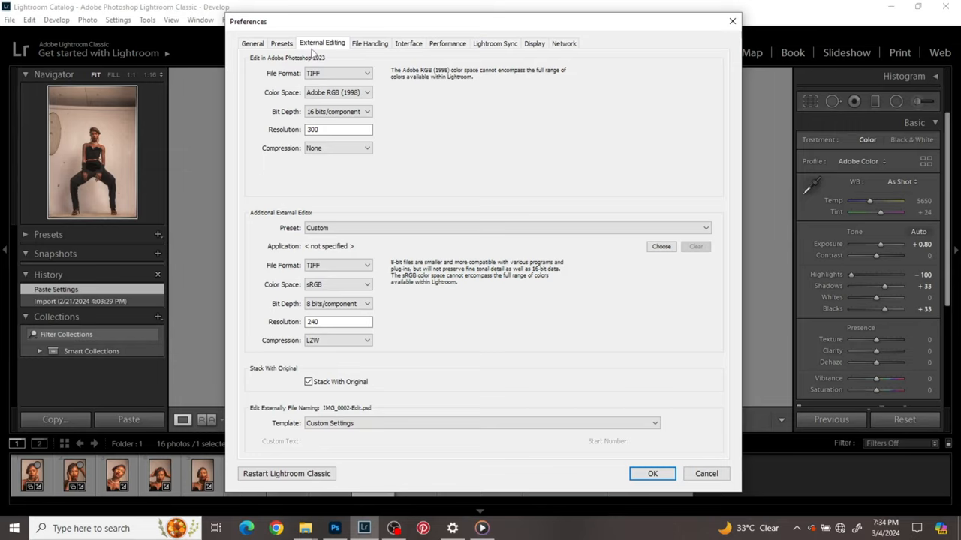
mouse_move(303, 63)
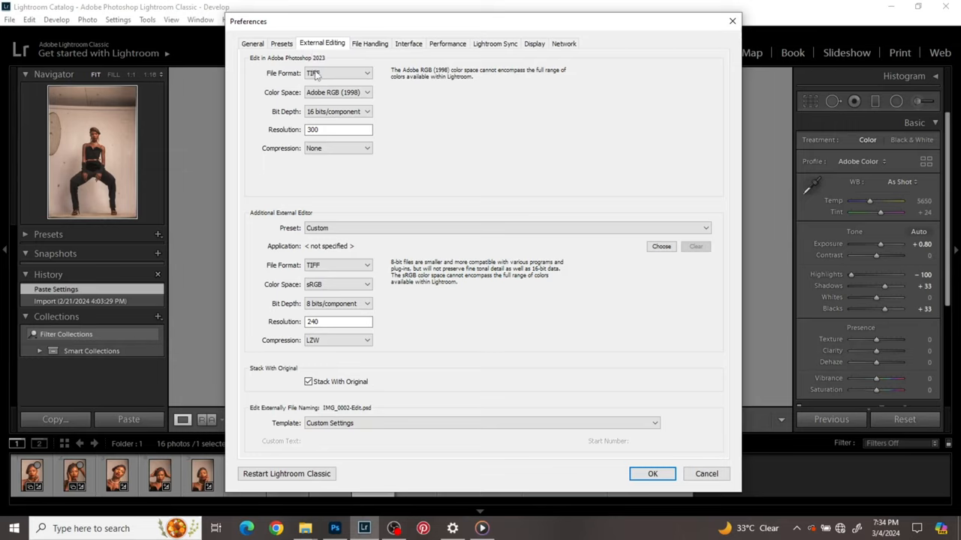
left_click(336, 72)
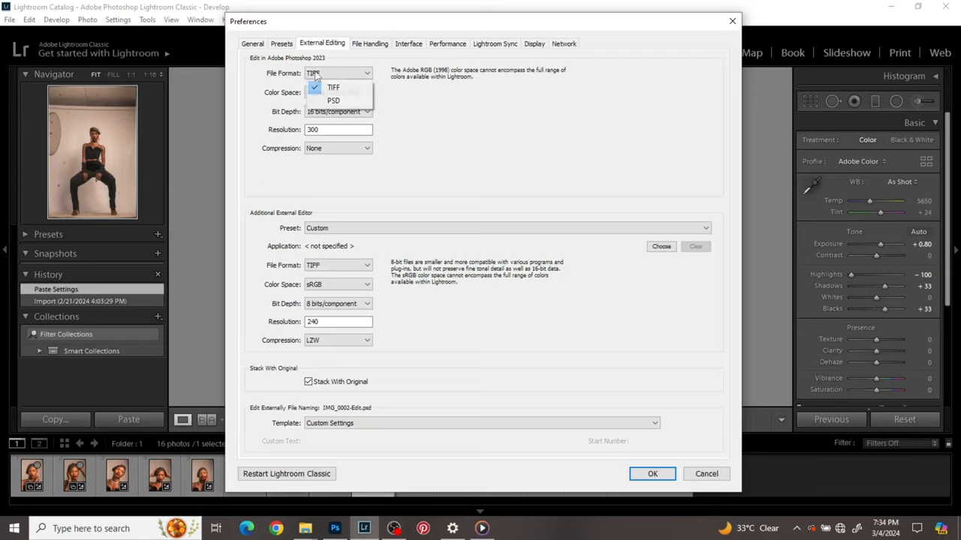
left_click(330, 87)
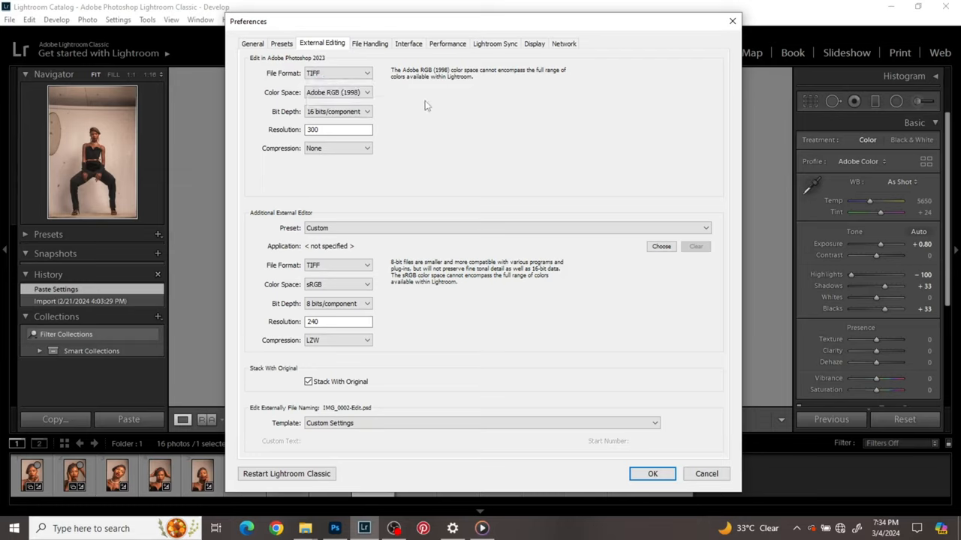
mouse_move(398, 89)
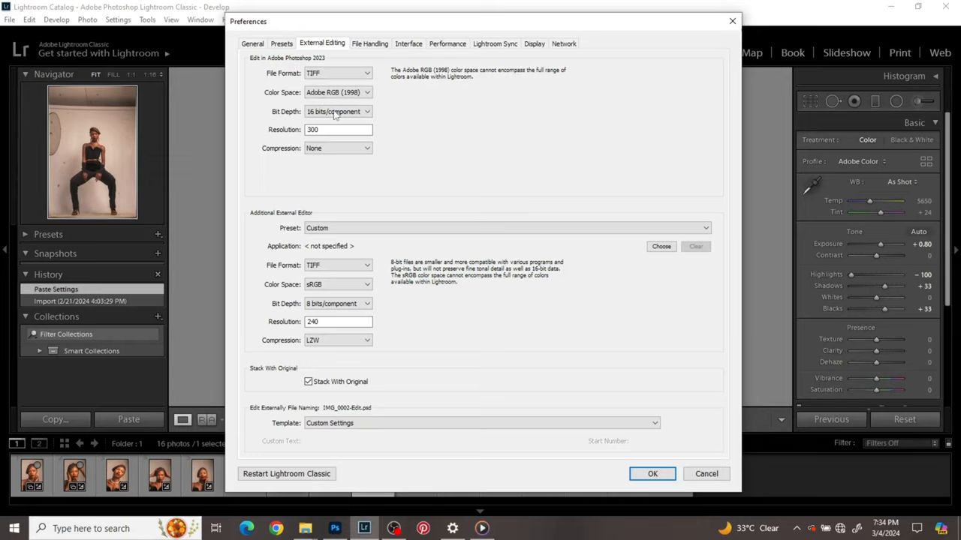
left_click(336, 112)
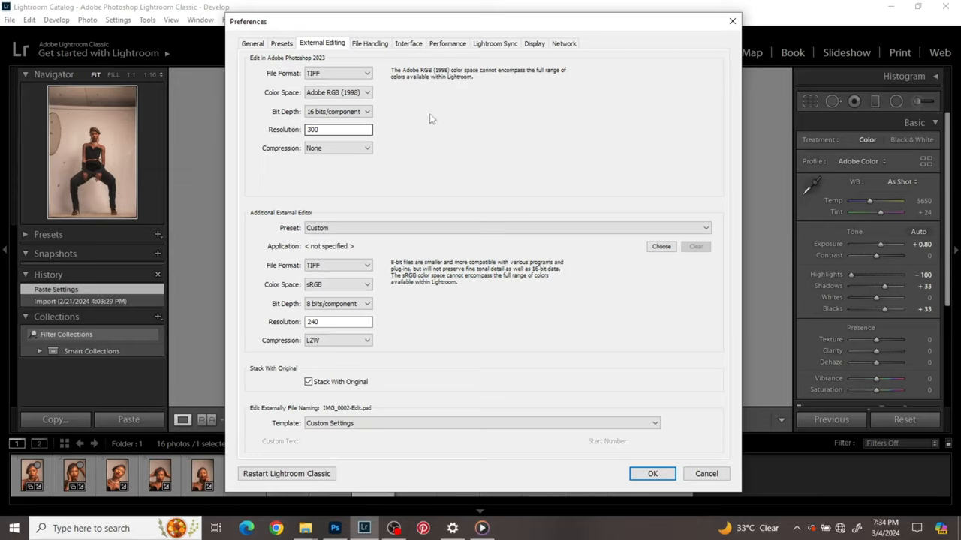
left_click(338, 129)
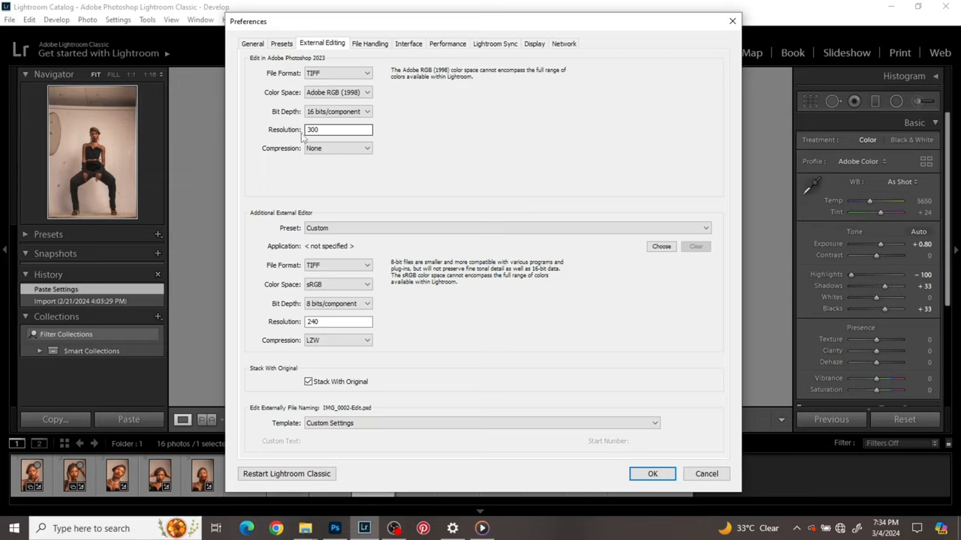
mouse_move(748, 368)
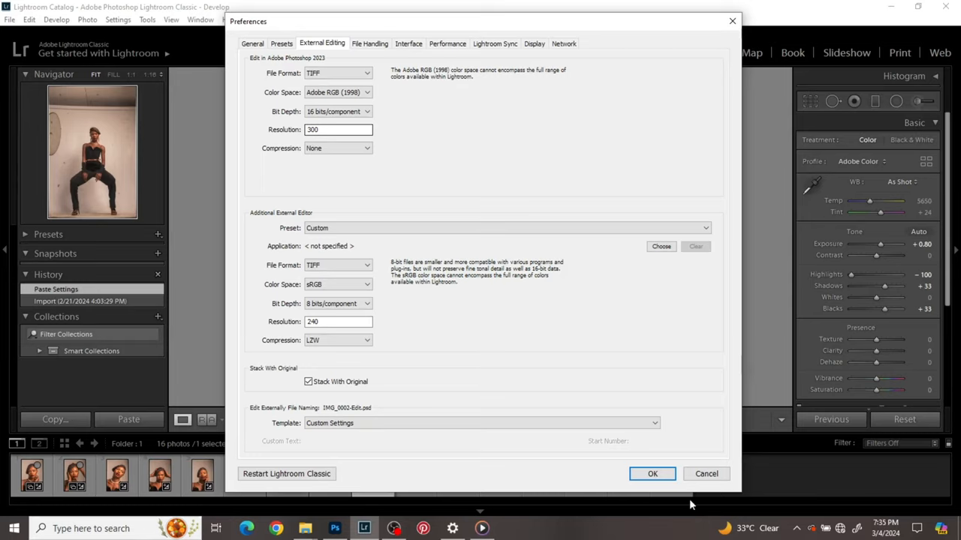
Step: Accept the preferences and send the seated portrait to Photoshop via Edit In > Open as Smart Object
left_click(651, 474)
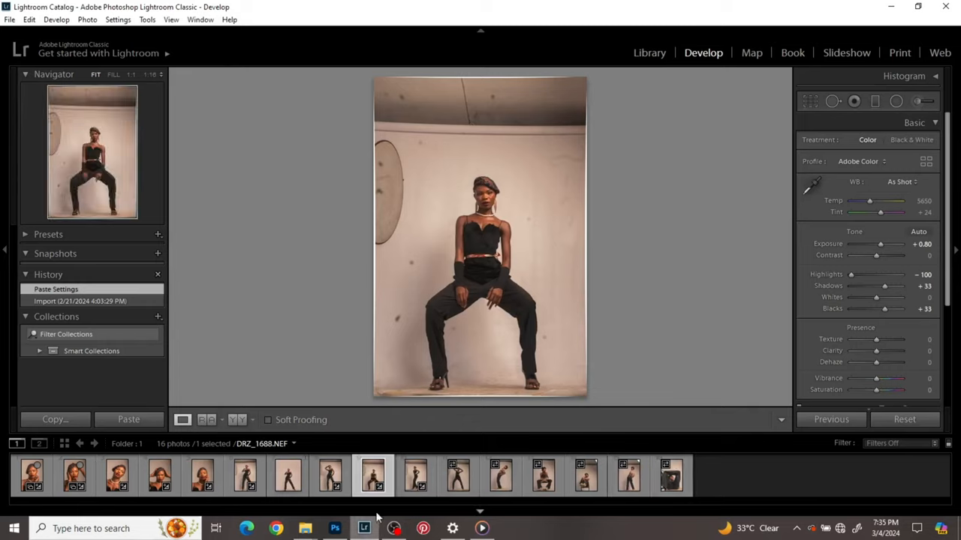
mouse_move(371, 475)
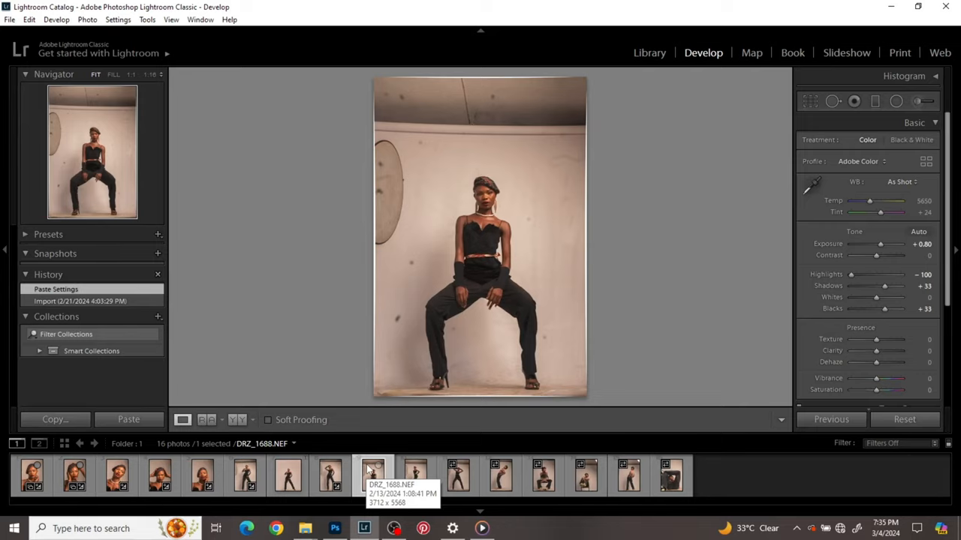
right_click(372, 474)
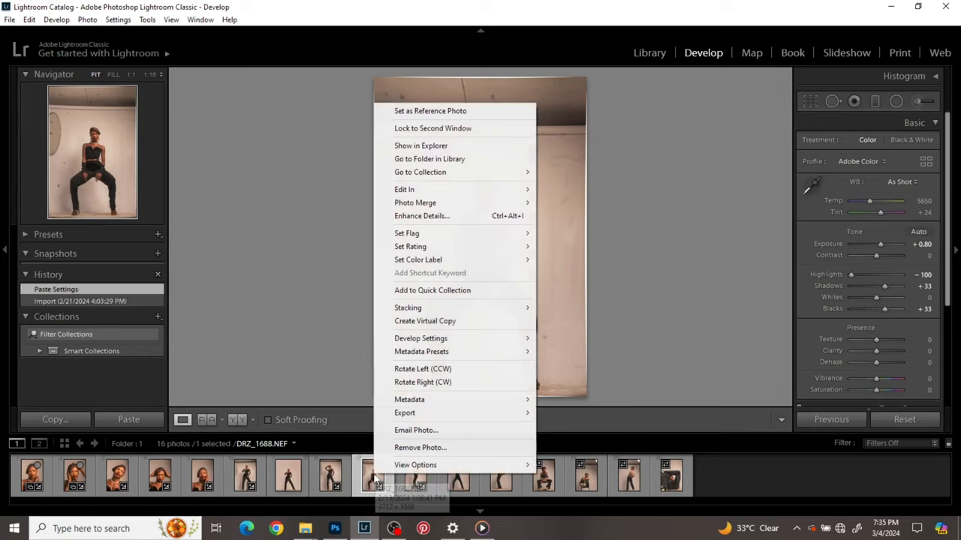
mouse_move(432, 189)
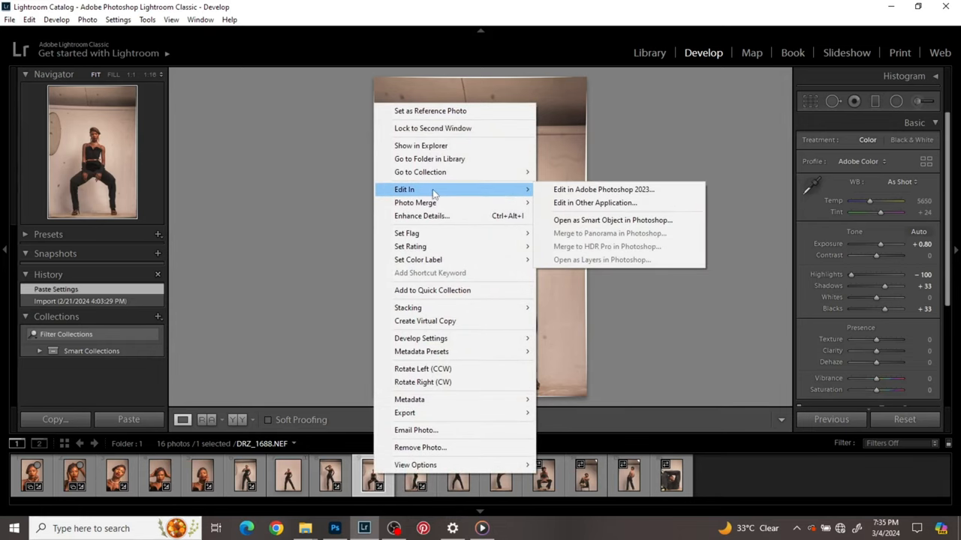
mouse_move(613, 219)
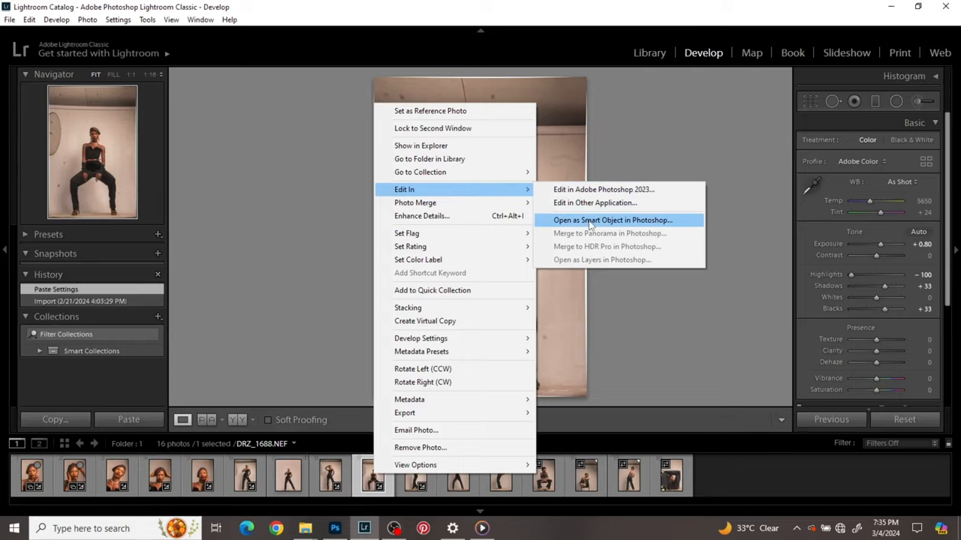
mouse_move(632, 223)
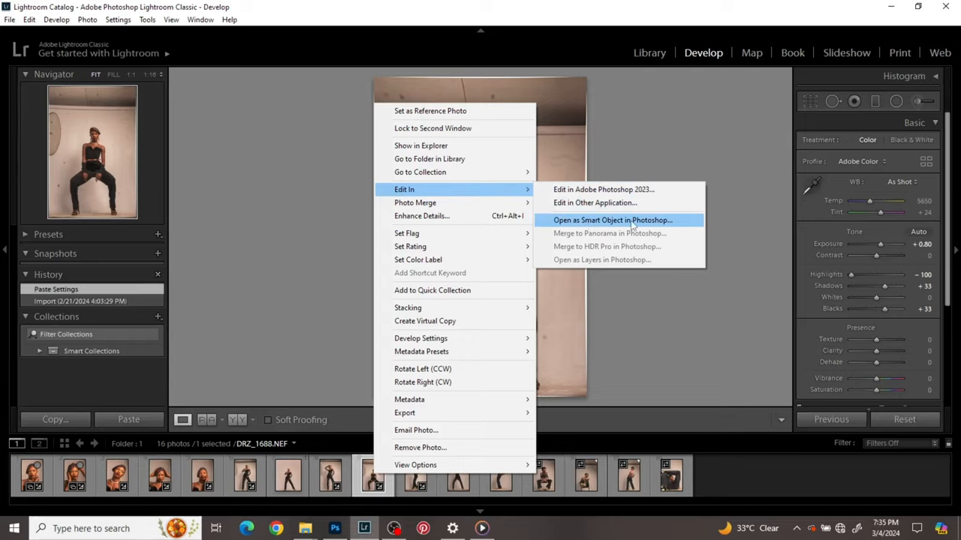
left_click(614, 219)
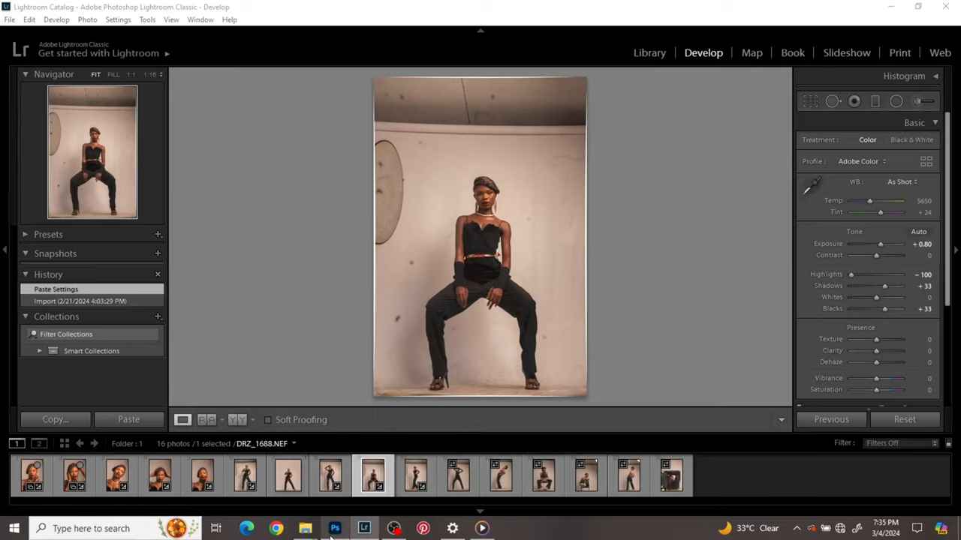
Step: Bring Photoshop forward with DRZ_1688 open as a smart object document
left_click(333, 525)
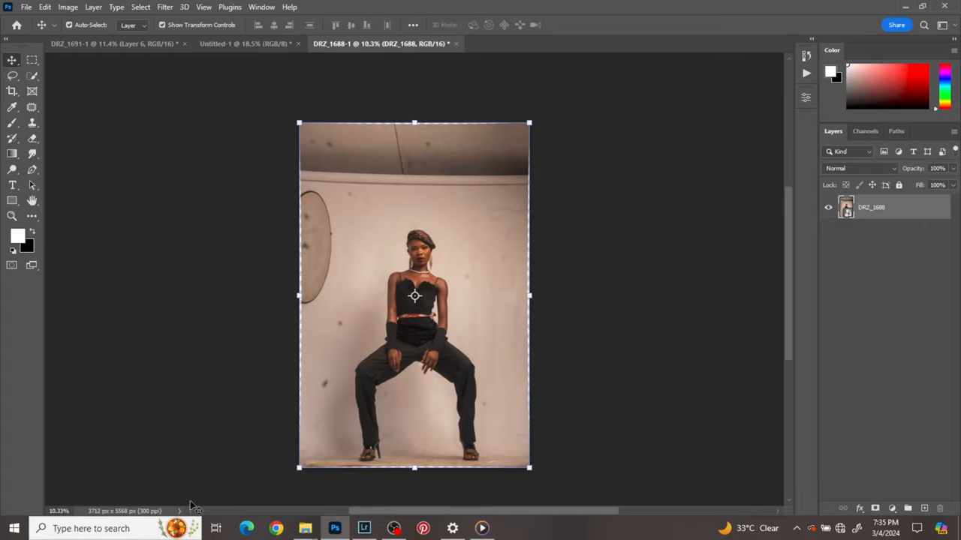
mouse_move(159, 511)
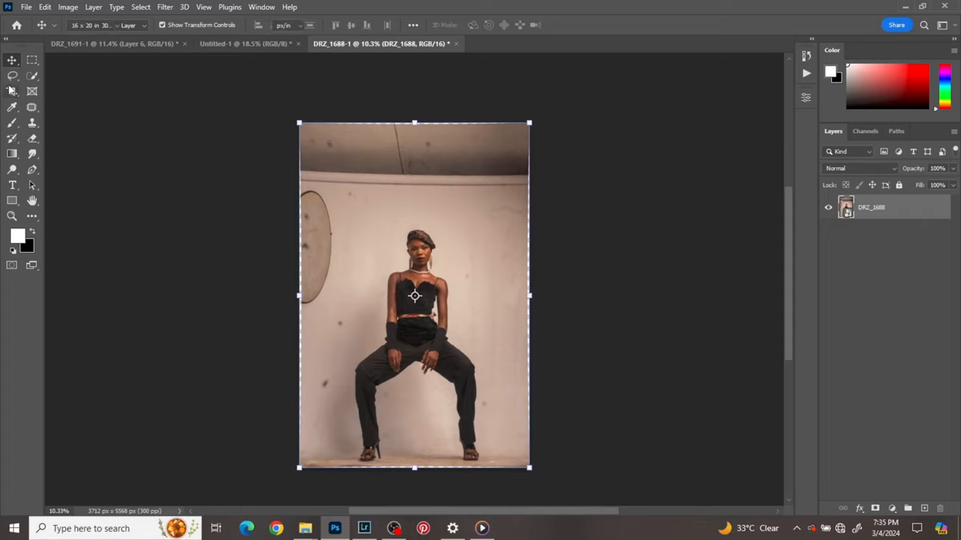
Step: Crop the seated portrait to 16 x 20 in at 300 px/in, widening the canvas with side strips
left_click(11, 93)
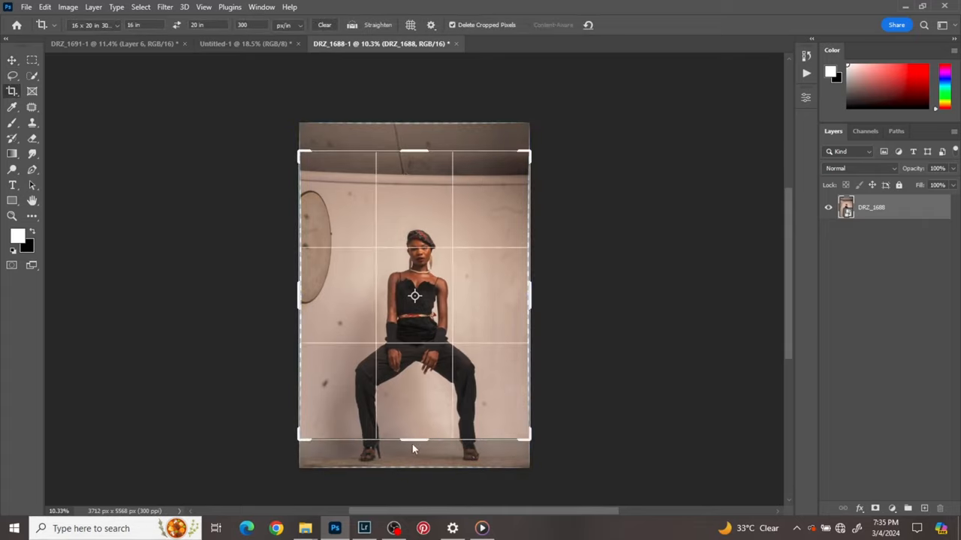
left_click_drag(414, 439, 420, 459)
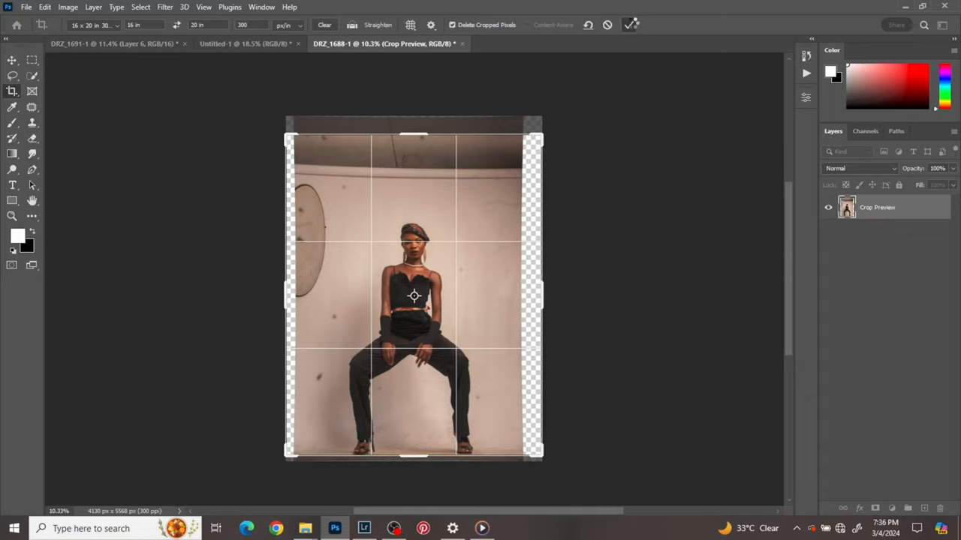
left_click(631, 24)
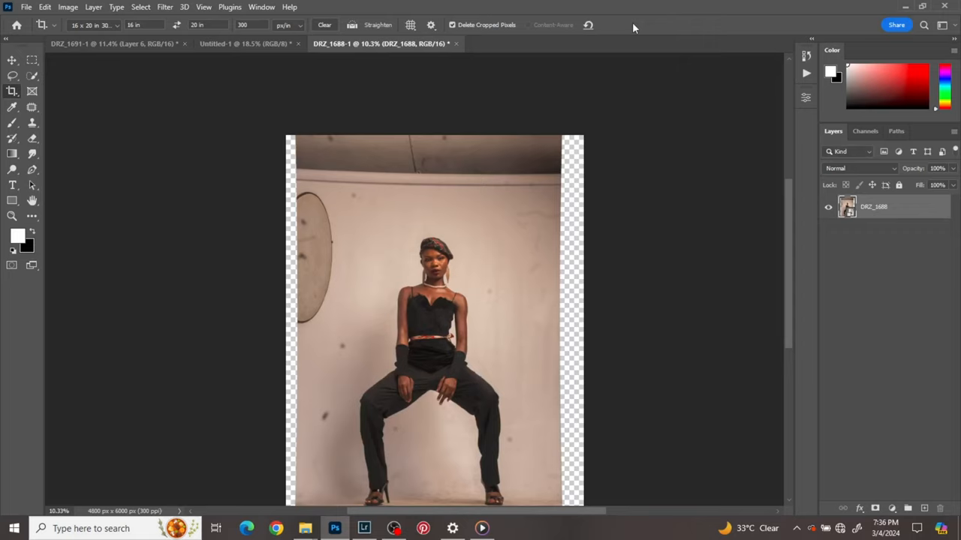
left_click(12, 58)
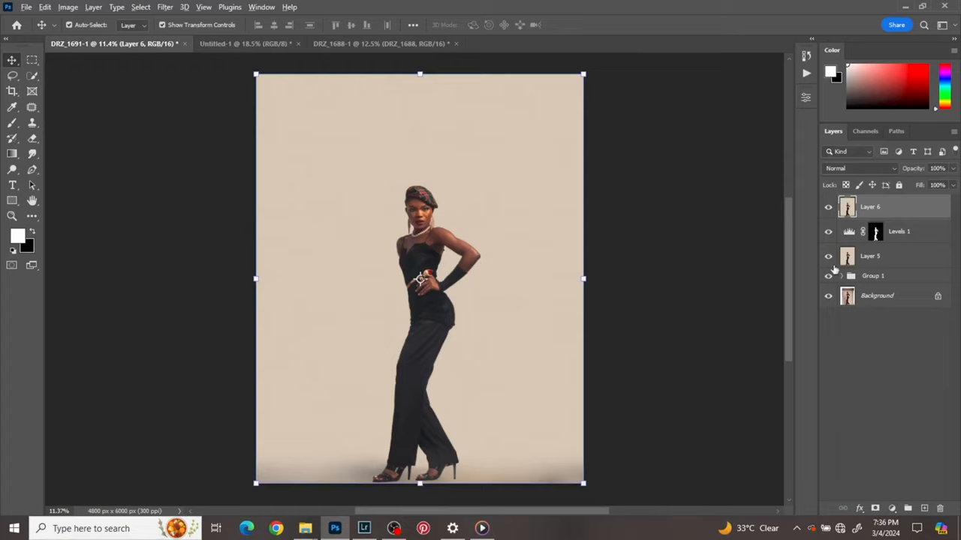
Step: Hide and re-show Layer 6 on DRZ_1691 to compare, leaving it visible and selected
left_click(829, 297)
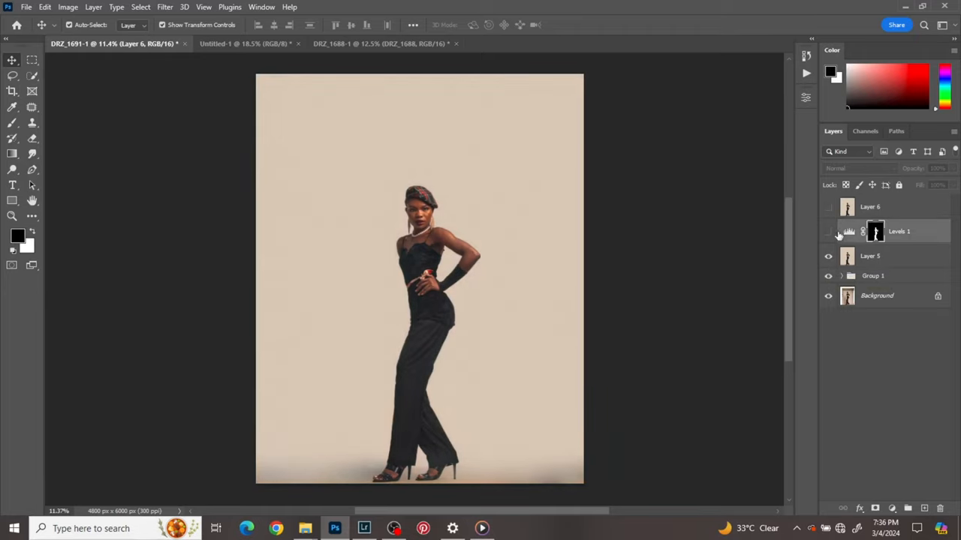
left_click(870, 207)
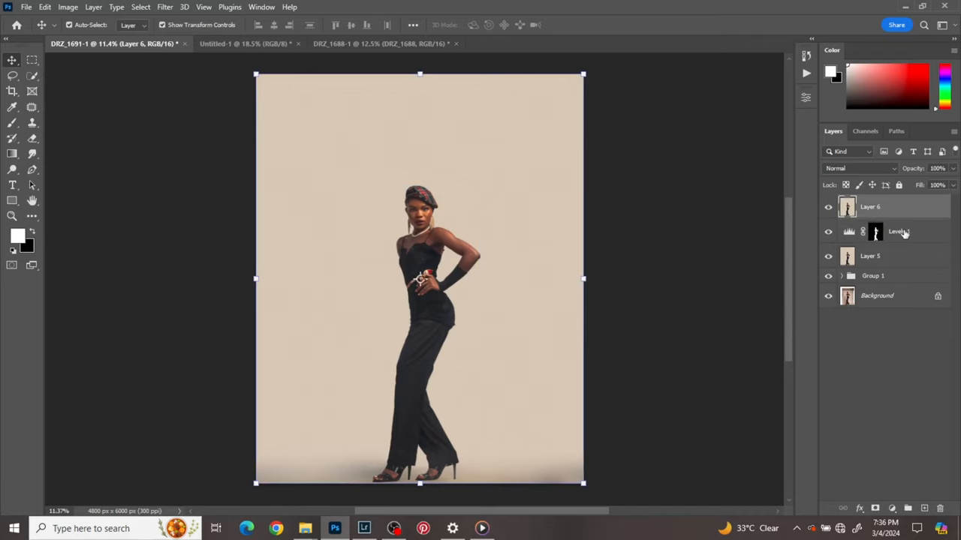
Step: Apply Filter > Other > High Pass to Layer 6 with the radius dragged to about 4.0 pixels
left_click(162, 8)
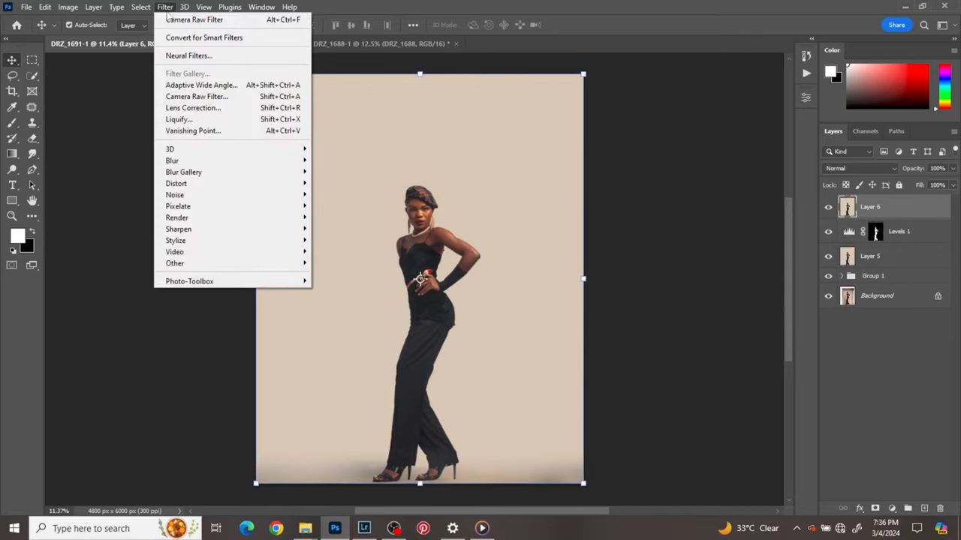
mouse_move(174, 263)
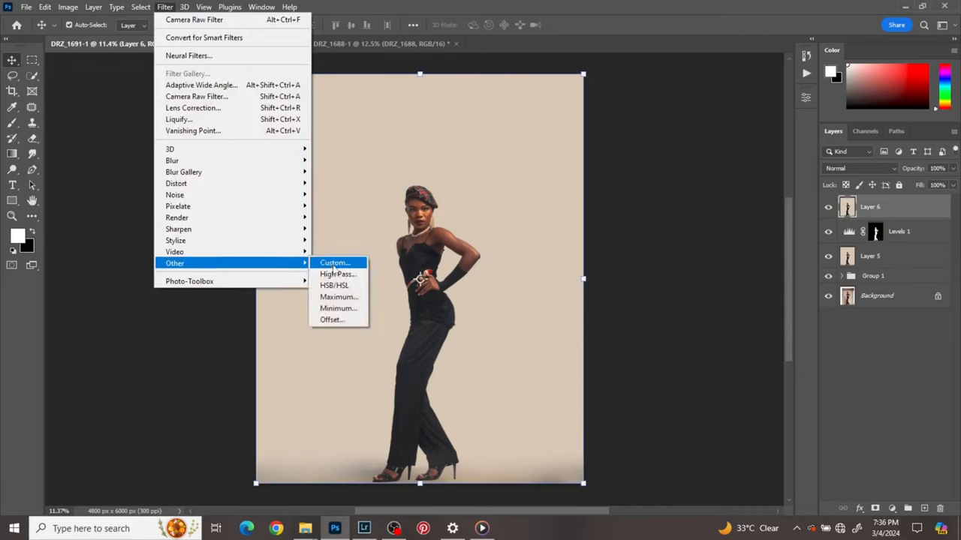
left_click(337, 273)
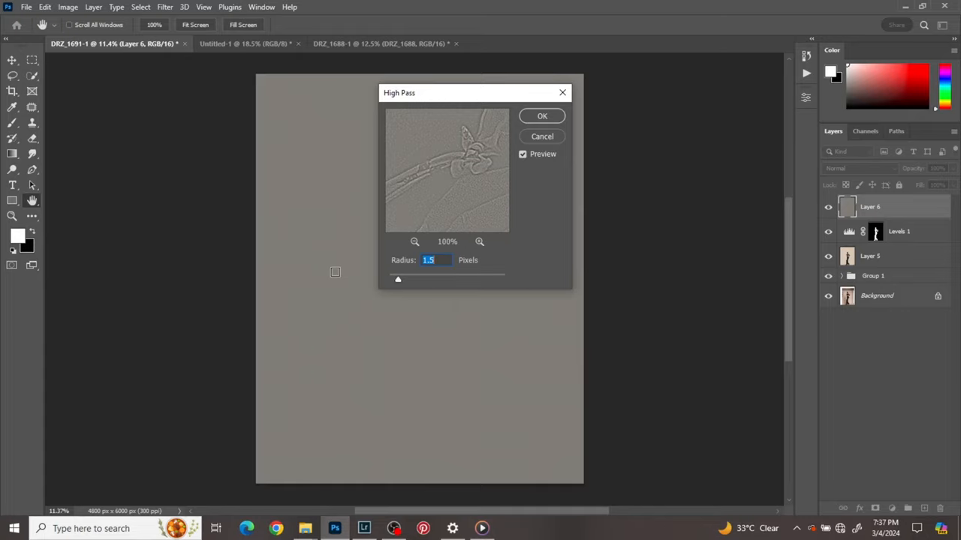
mouse_move(408, 272)
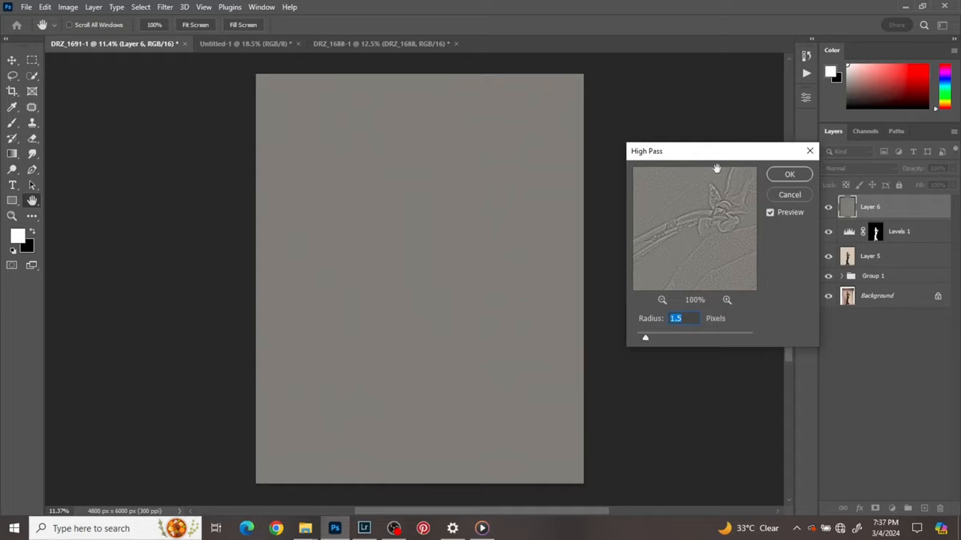
left_click_drag(645, 337, 651, 340)
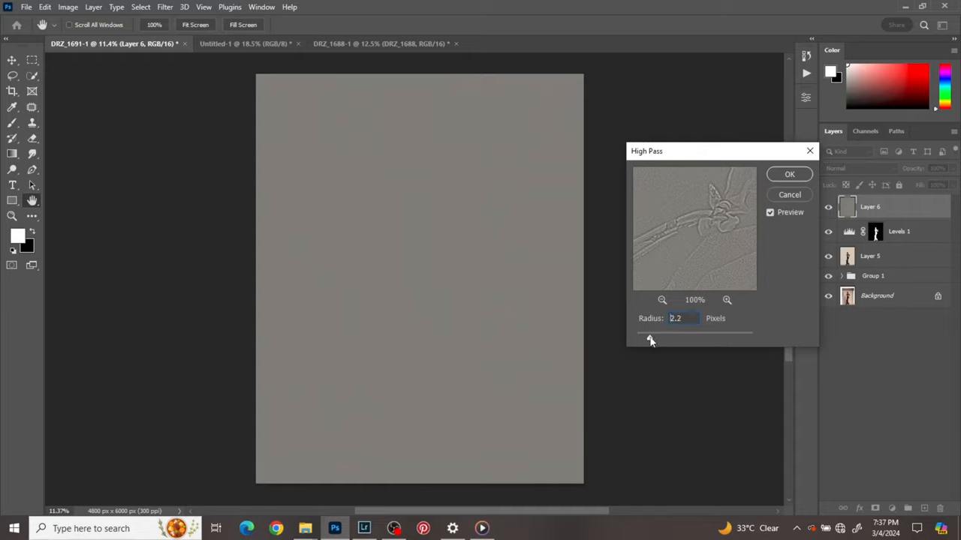
left_click_drag(652, 339, 658, 339)
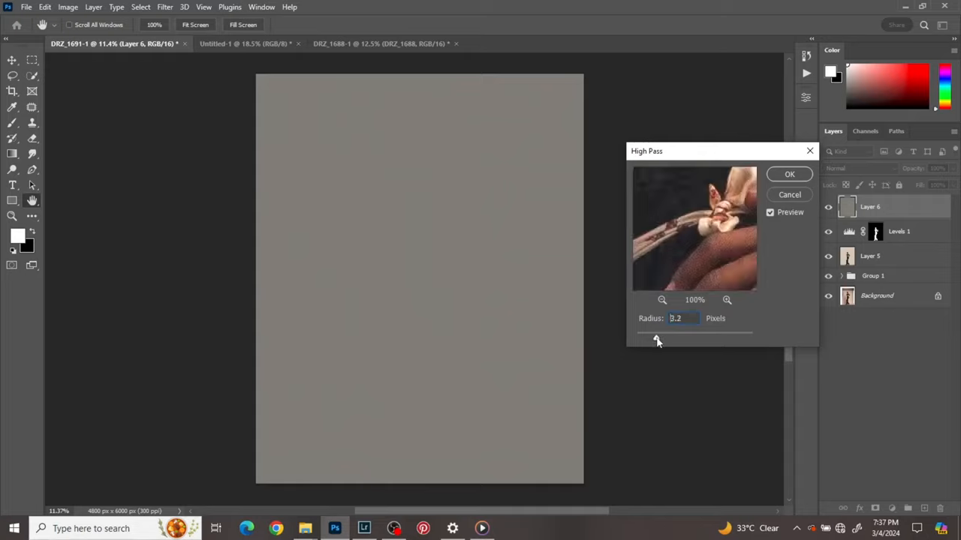
left_click_drag(657, 339, 647, 340)
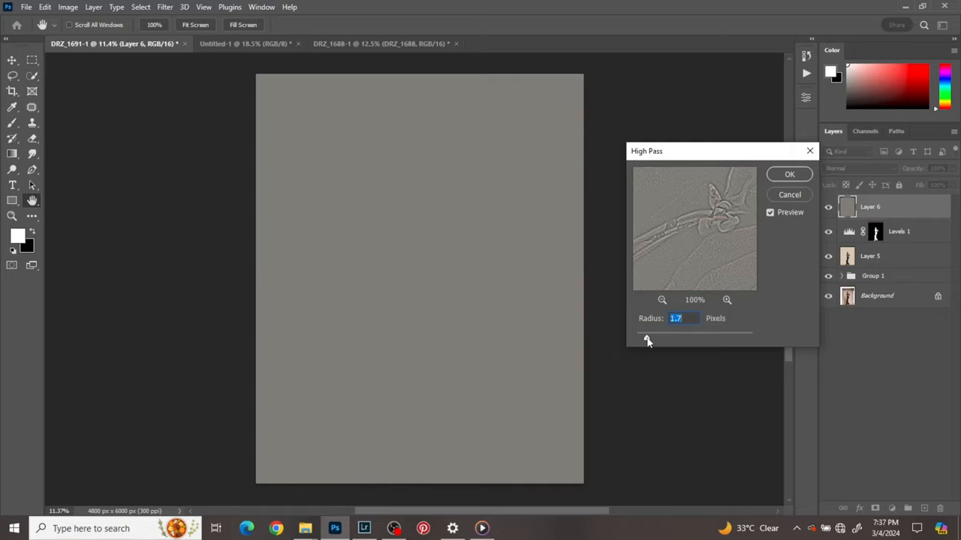
left_click_drag(647, 338, 659, 338)
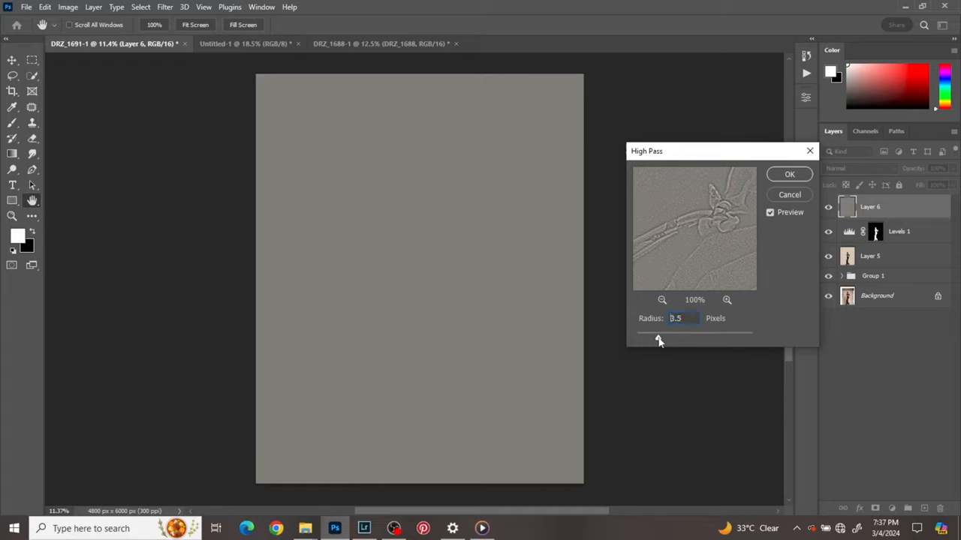
left_click_drag(659, 339, 664, 339)
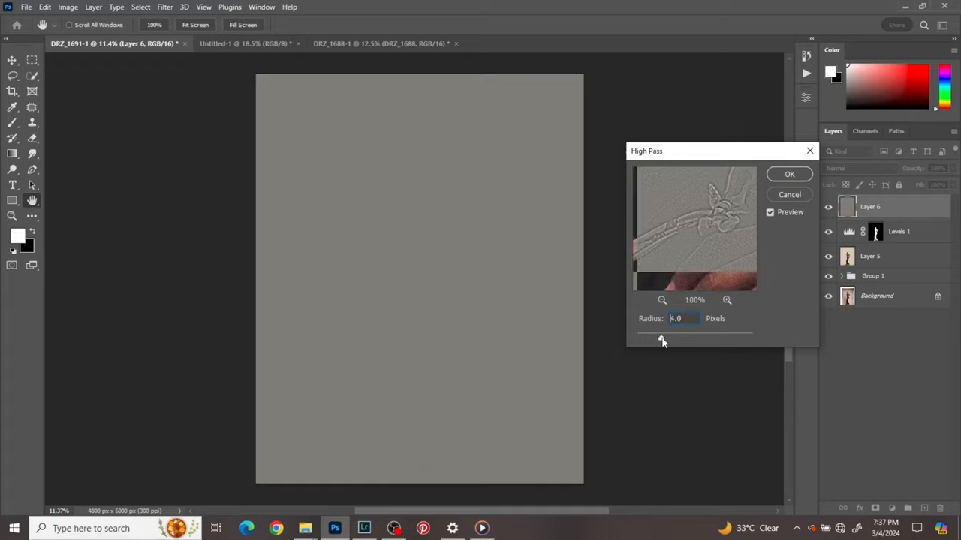
left_click(790, 174)
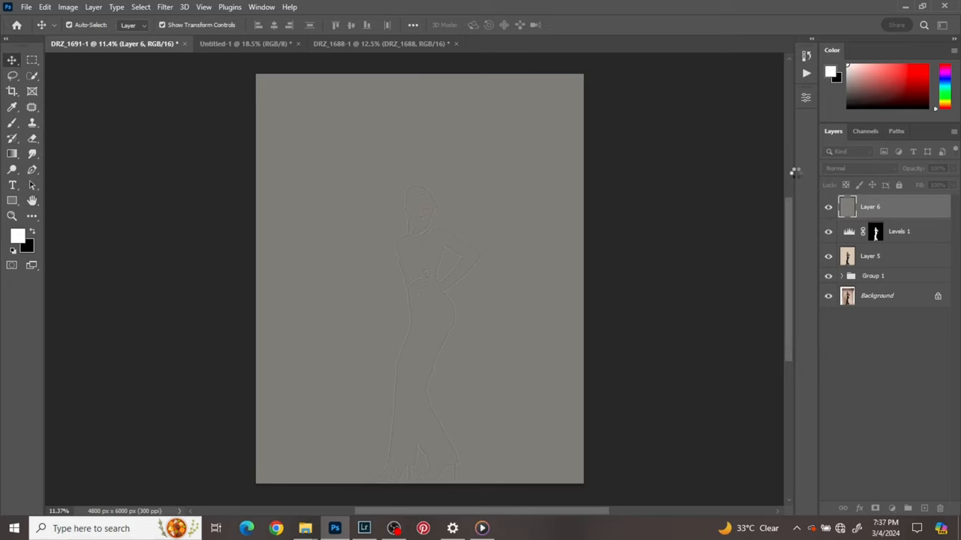
Step: Preview Linear and Vivid Light, then set Layer 6's blend mode to Soft Light
left_click(859, 168)
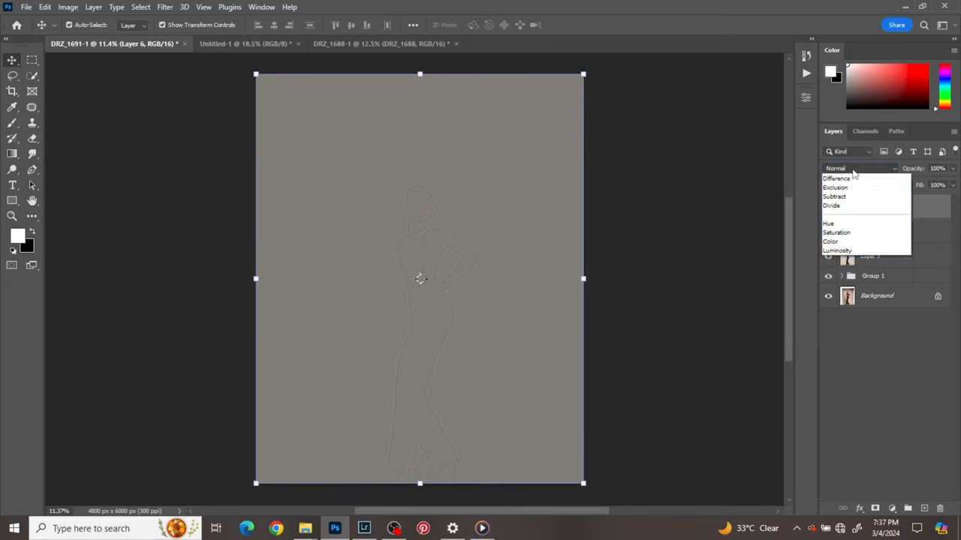
left_click(834, 322)
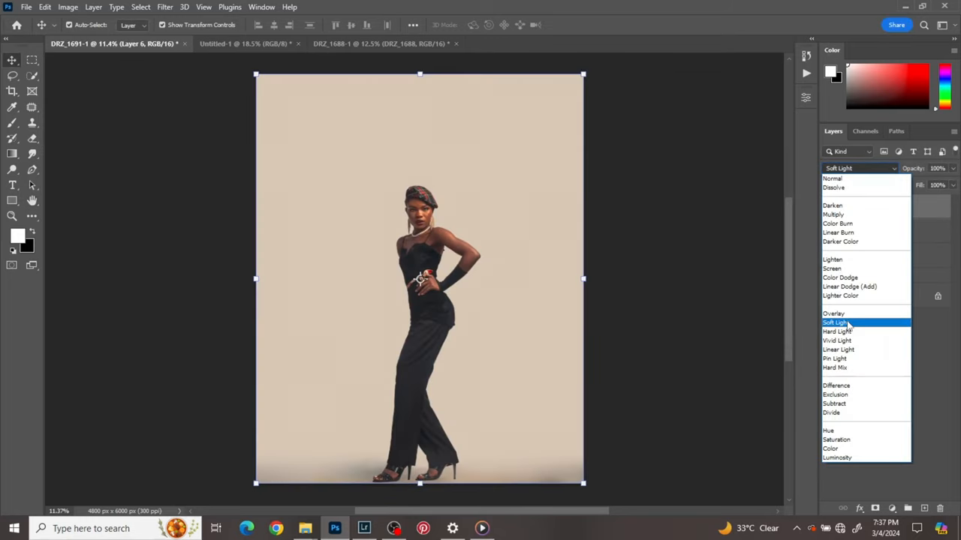
left_click(838, 348)
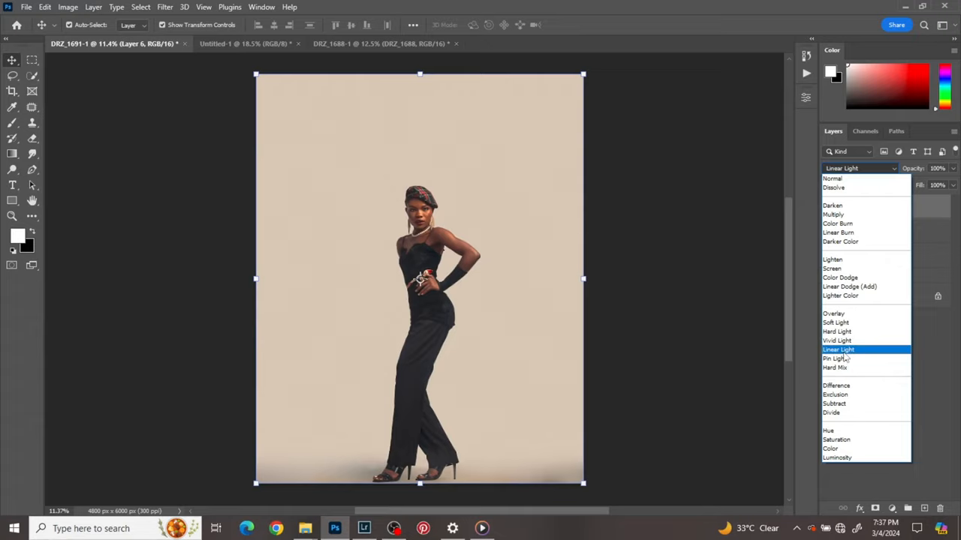
left_click(836, 340)
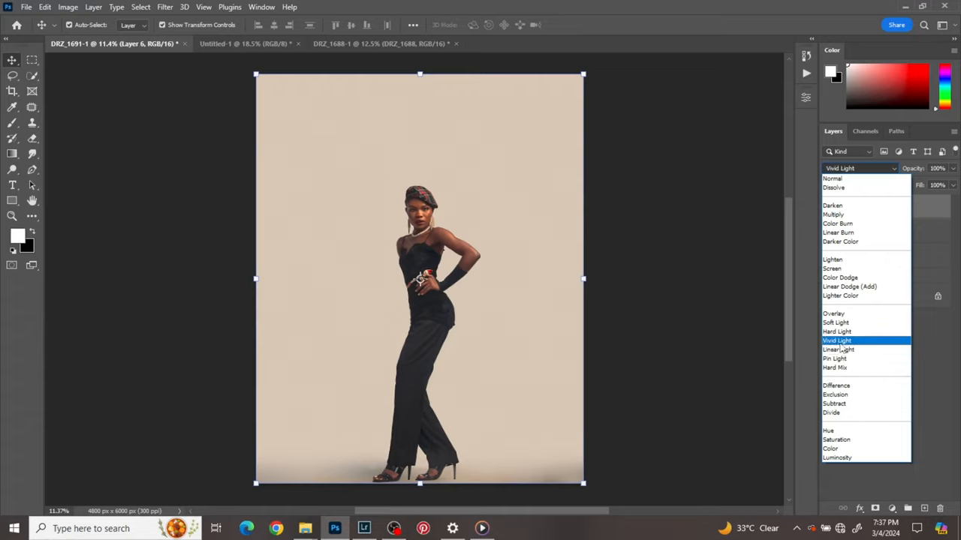
left_click(834, 323)
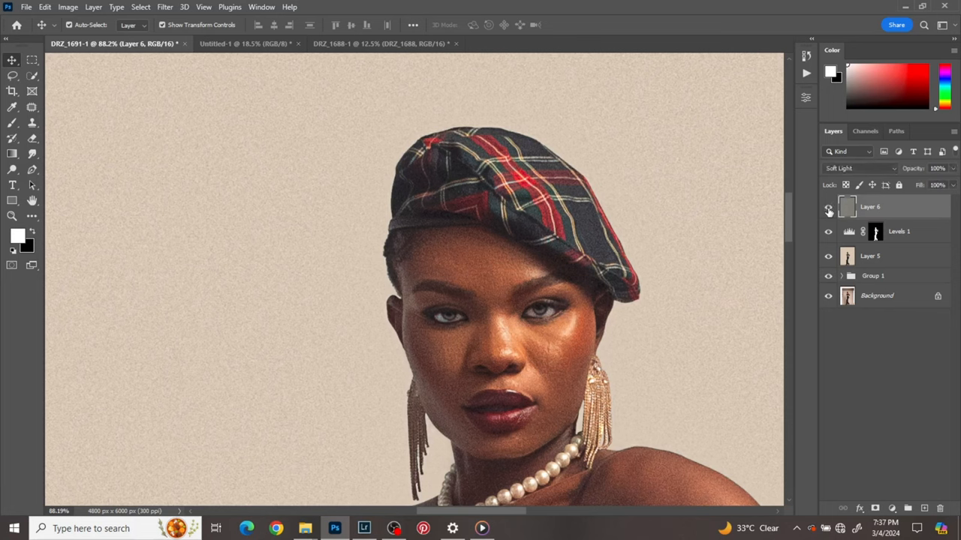
mouse_move(829, 207)
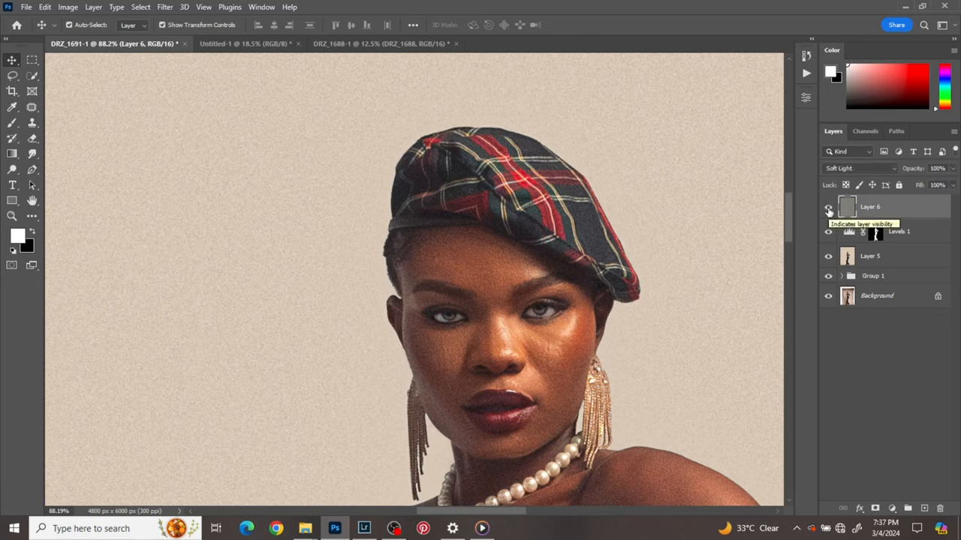
left_click(828, 208)
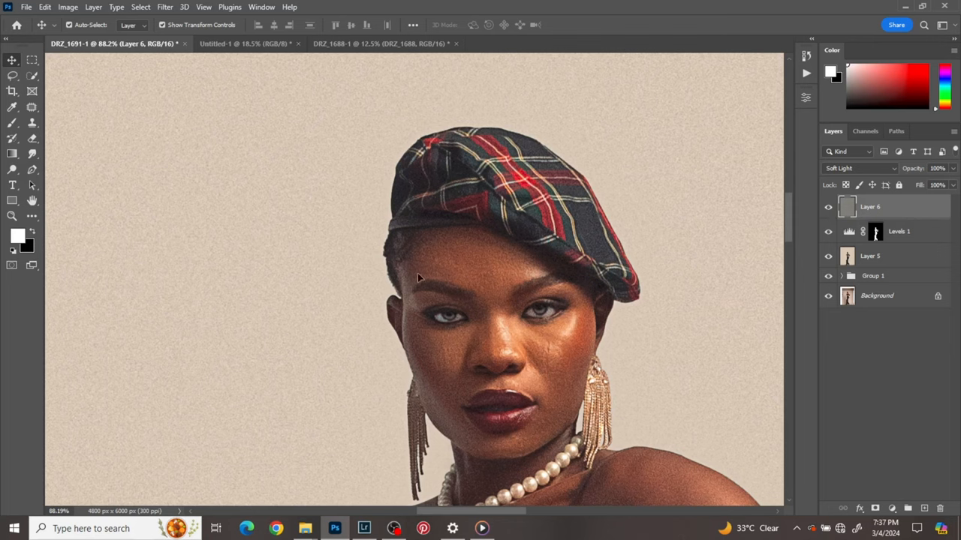
mouse_move(561, 300)
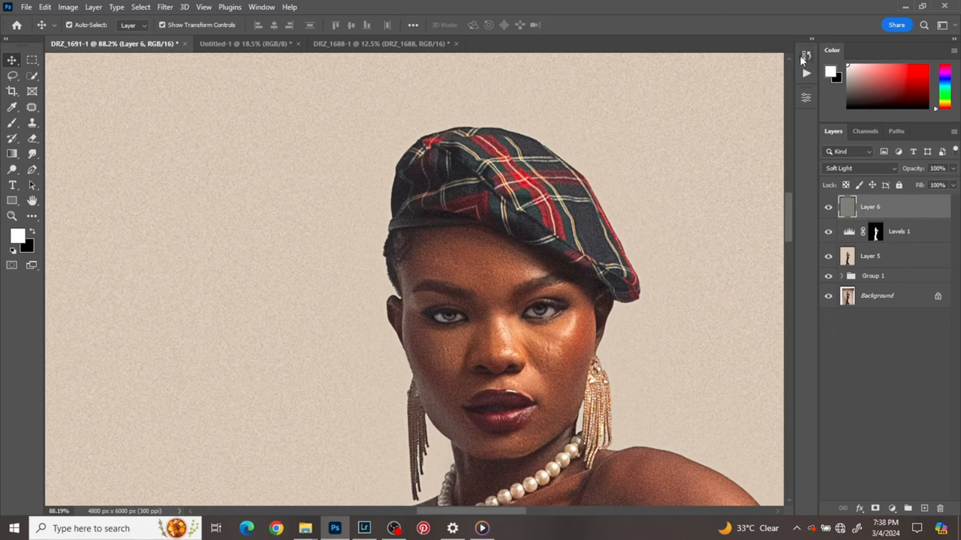
left_click(804, 58)
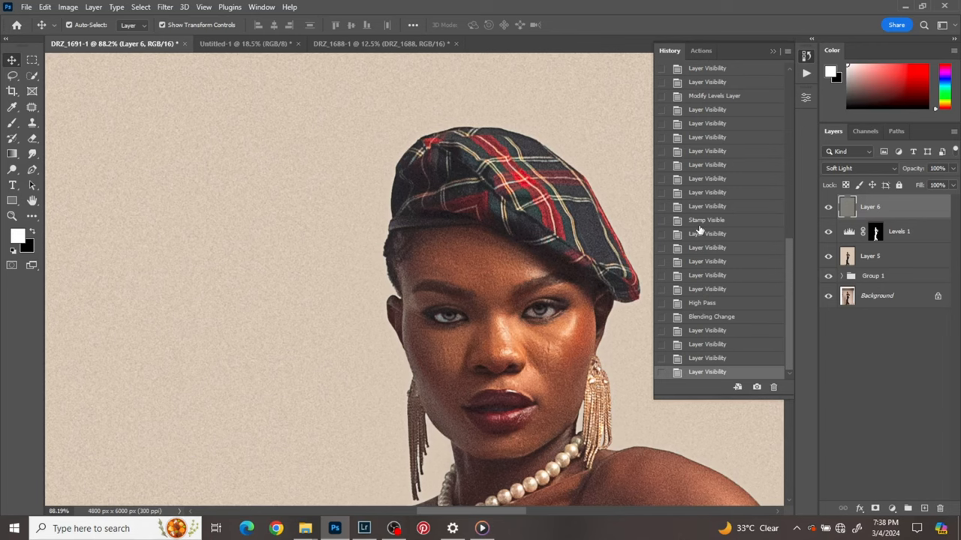
mouse_move(706, 293)
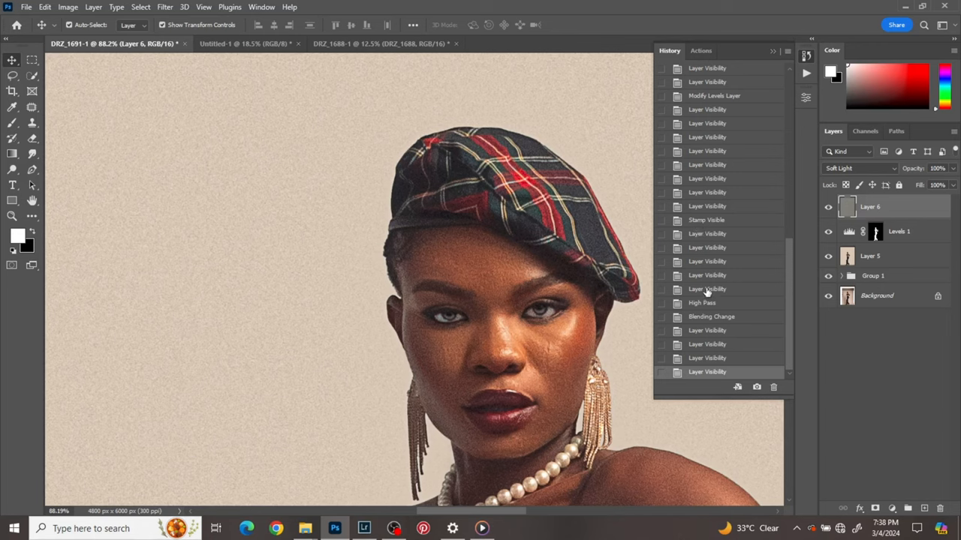
Step: Step history back to the Layer Visibility state before High Pass, with the Filter menu open
left_click(162, 9)
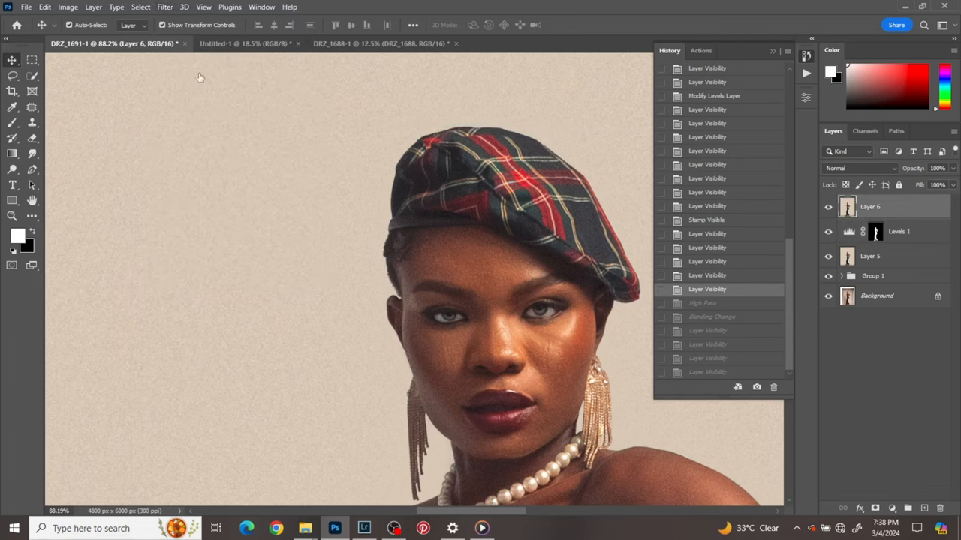
left_click(162, 9)
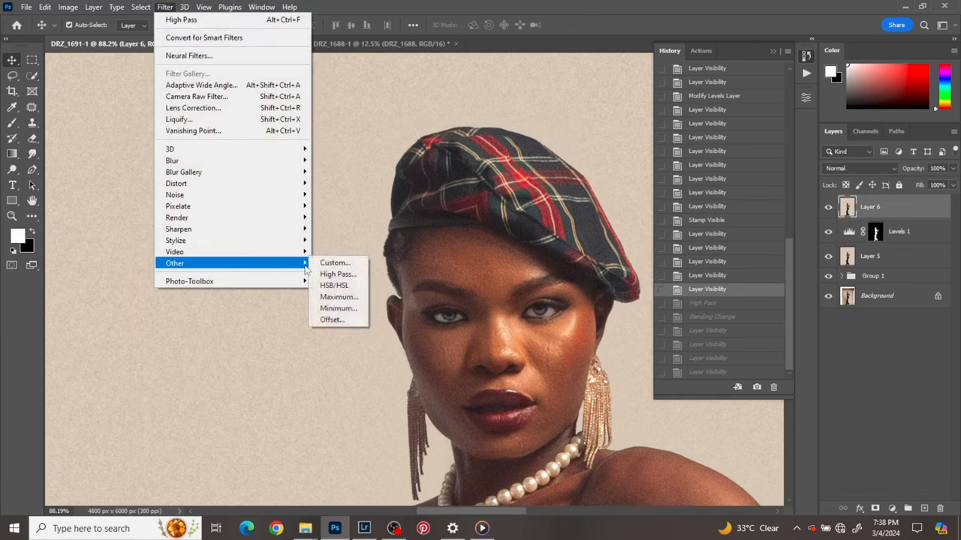
Step: Reapply High Pass at 1.5 pixels to Layer 6 and blend it in Soft Light
left_click(337, 274)
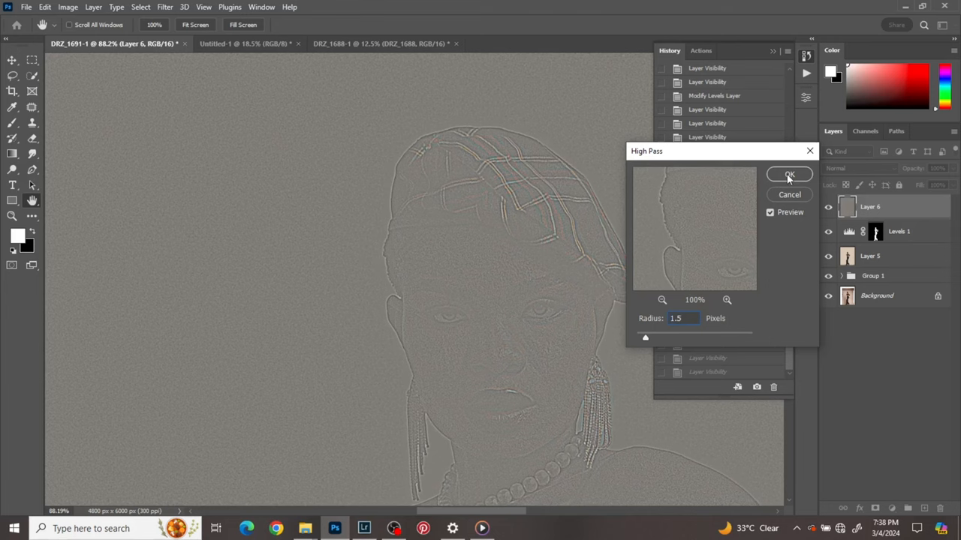
left_click(790, 174)
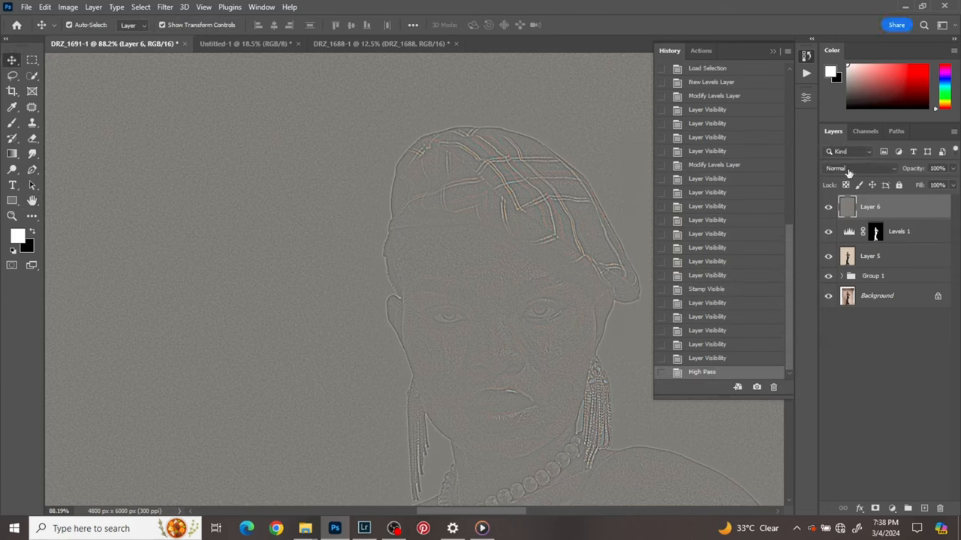
left_click(858, 168)
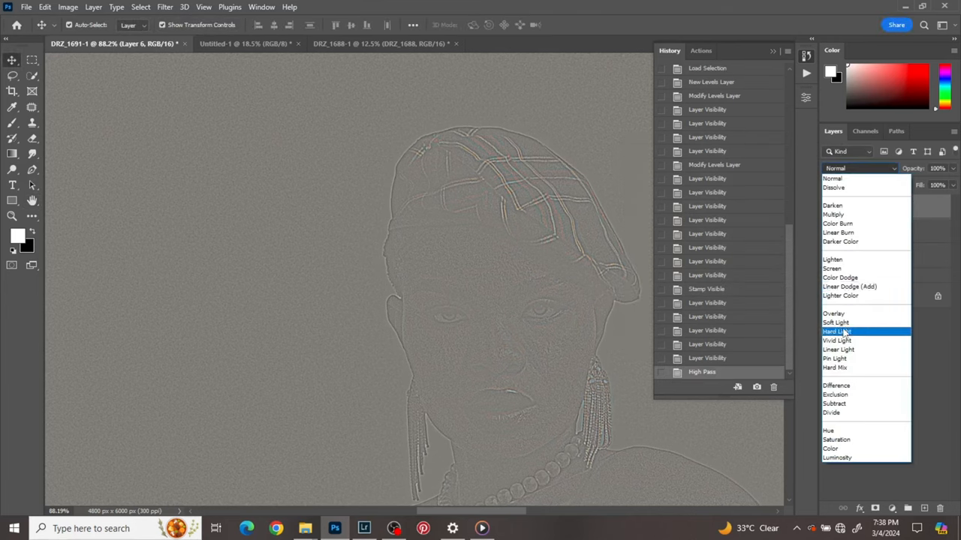
left_click(834, 322)
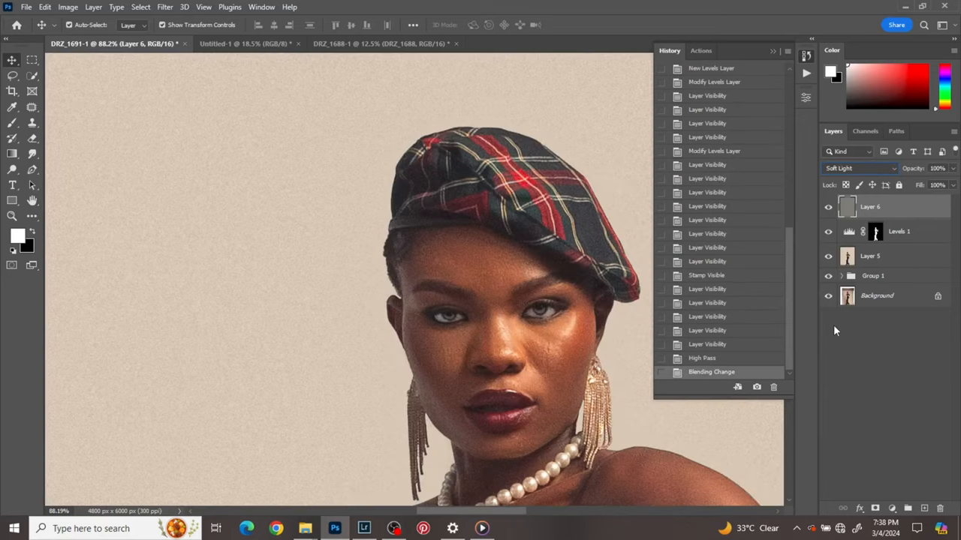
left_click(828, 207)
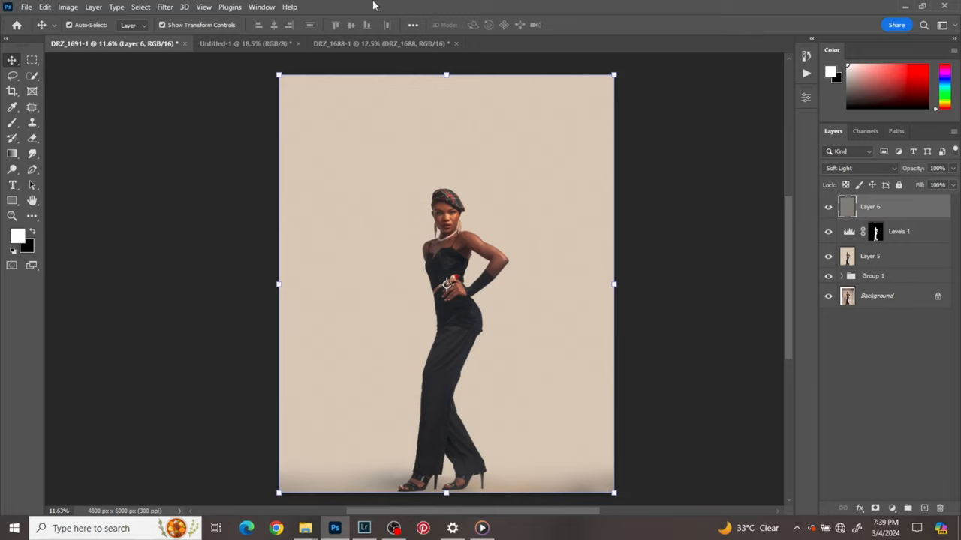
Step: Start exporting the sharpened portrait from the File menu
left_click(26, 8)
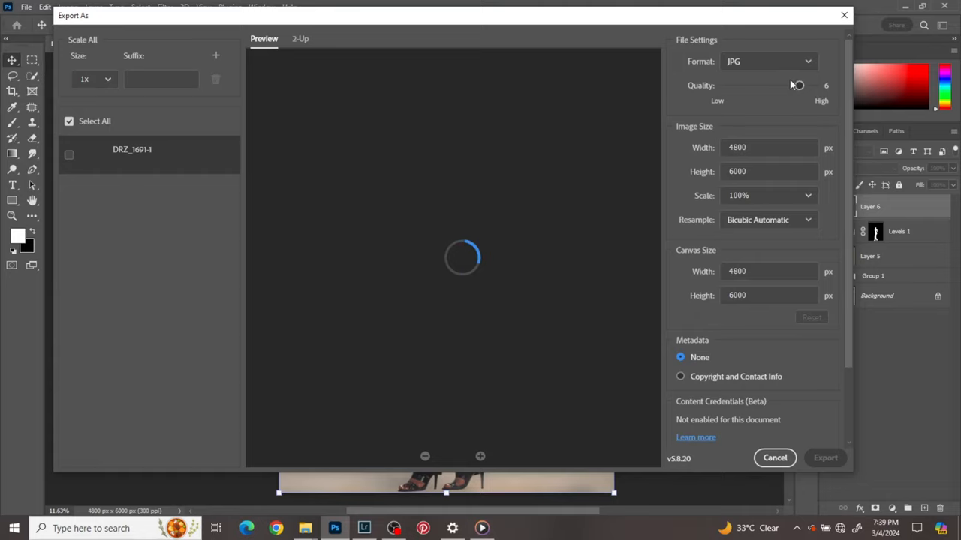
mouse_move(809, 90)
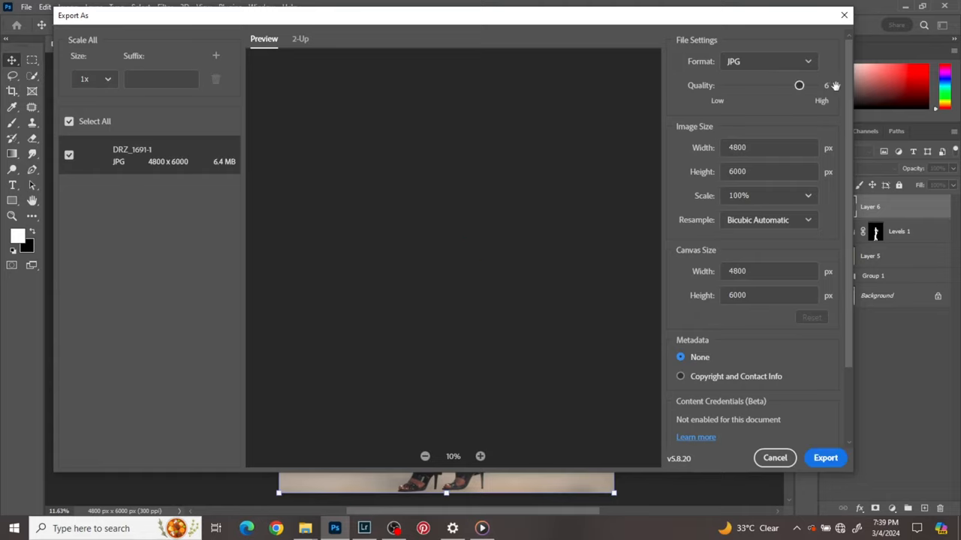
Step: Export as JPG quality 7 at 4800×6000 with Bicubic Sharper resampling
left_click_drag(799, 84, 814, 84)
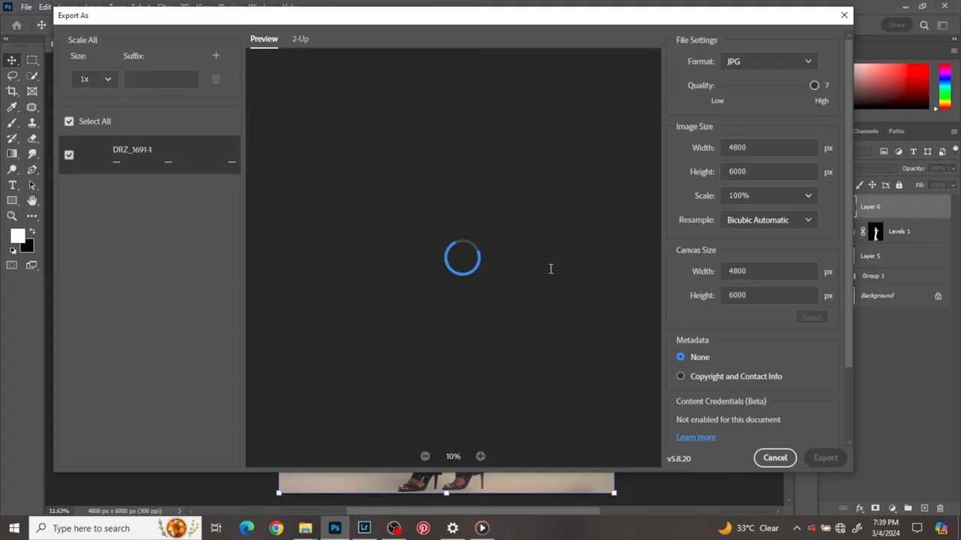
mouse_move(735, 231)
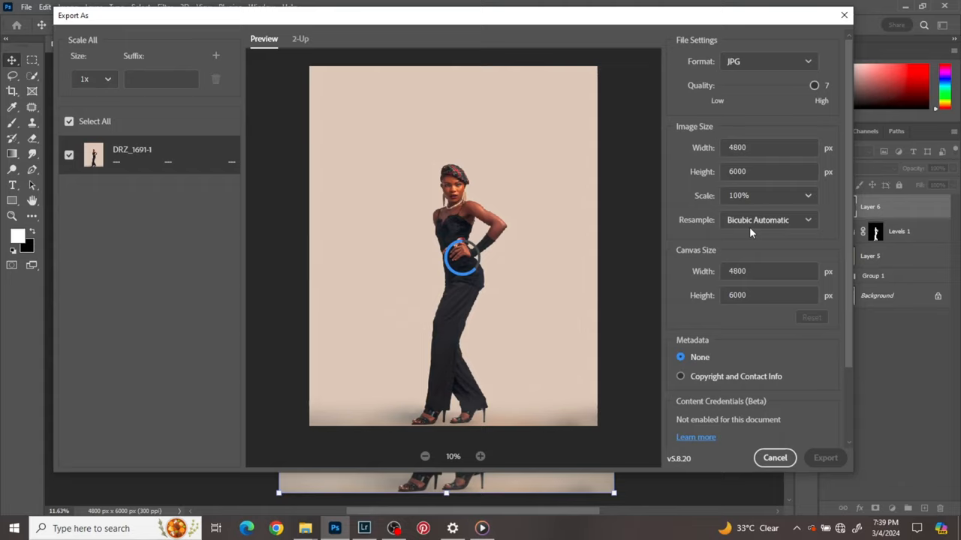
mouse_move(780, 228)
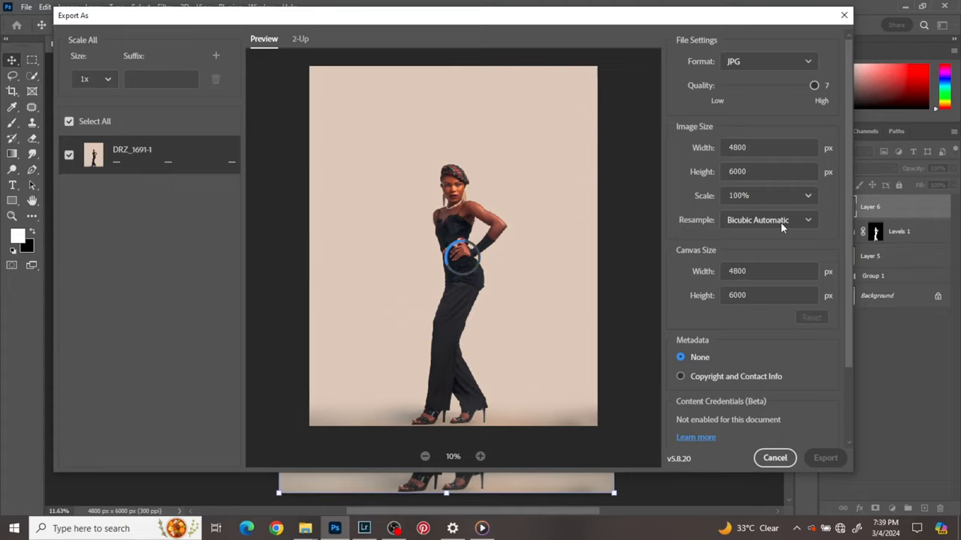
left_click(769, 219)
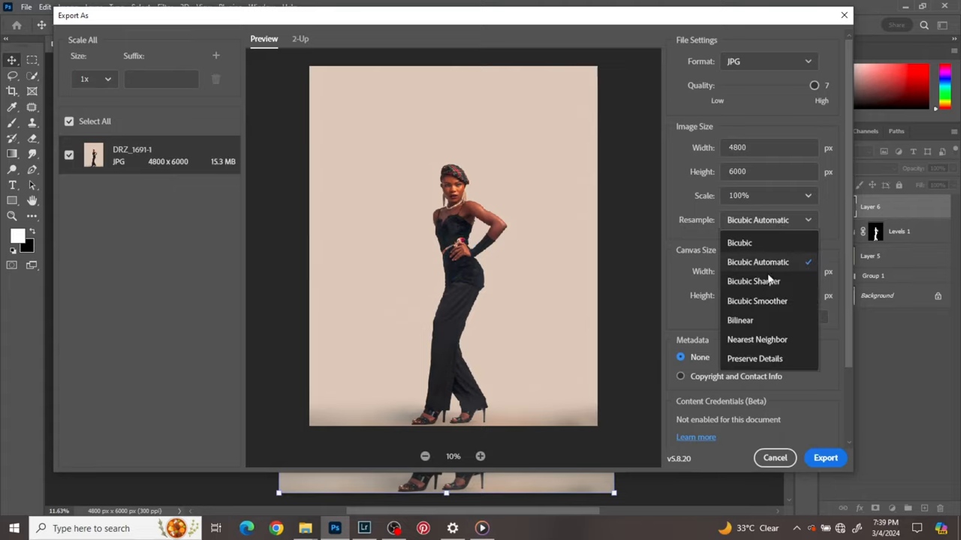
left_click(754, 282)
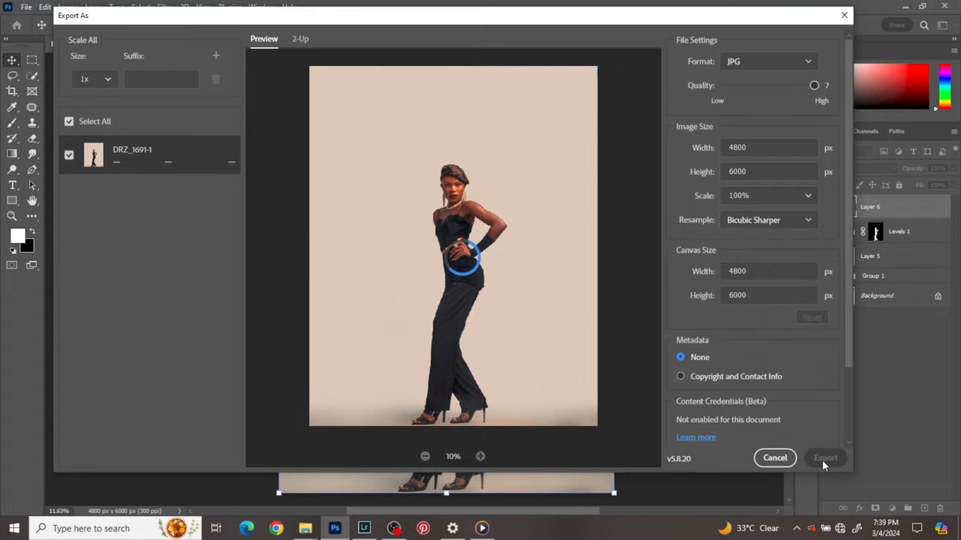
scroll("down", 3)
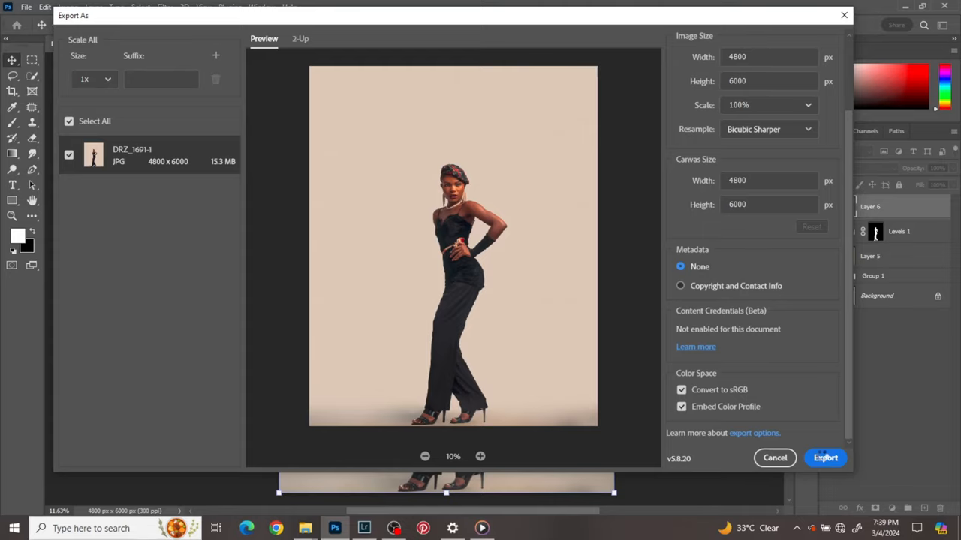
mouse_move(826, 457)
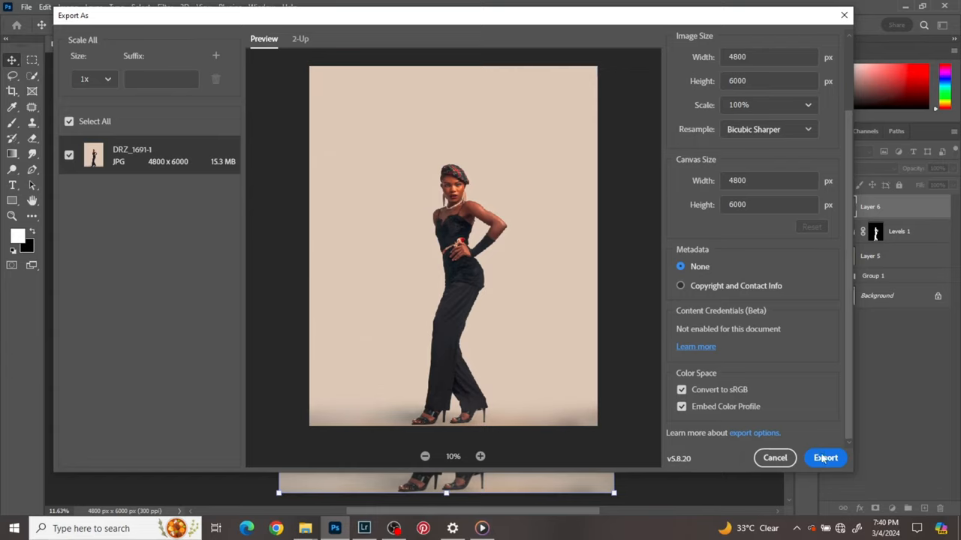
left_click(826, 458)
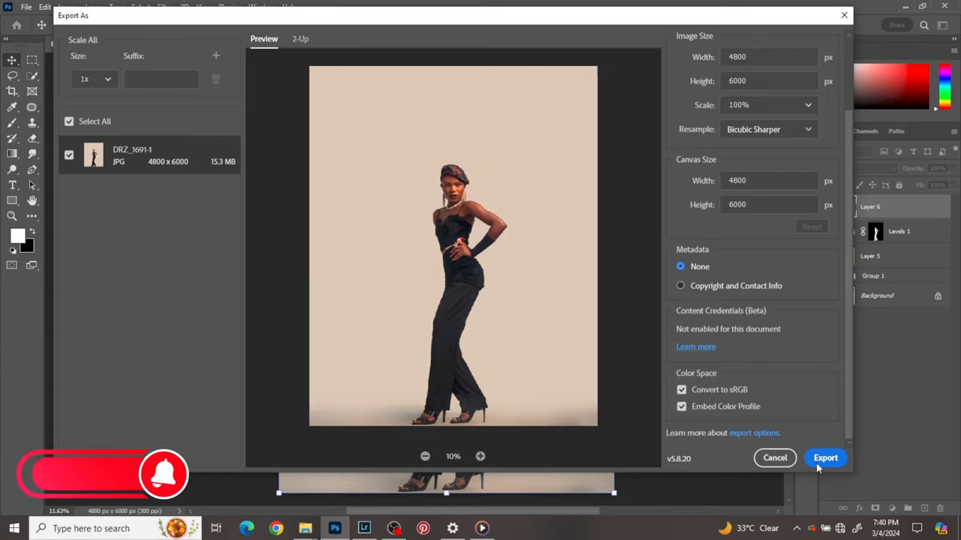